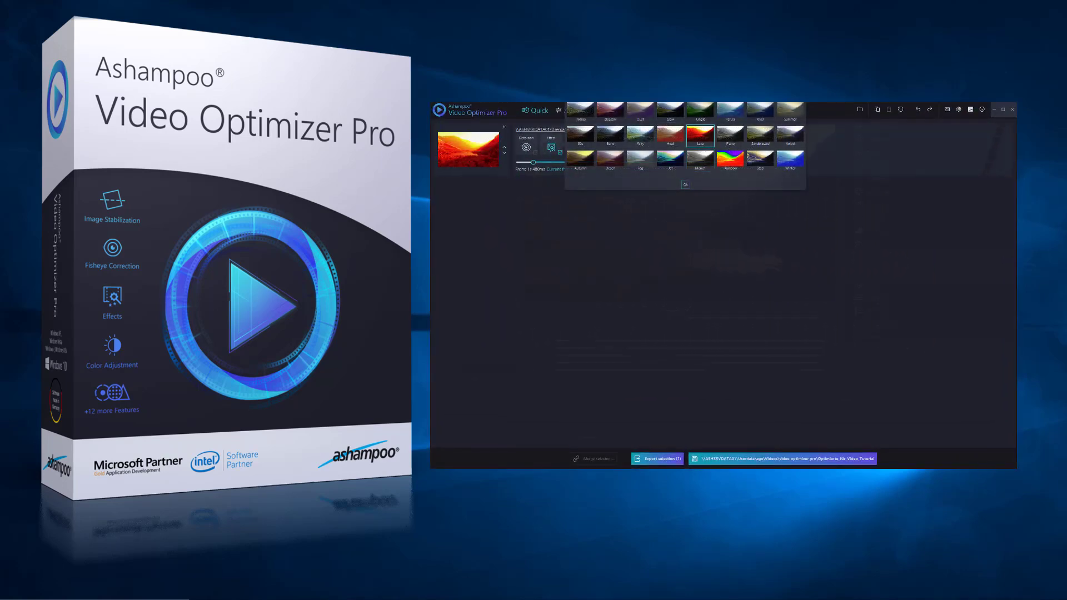
- Open the Videos folder in File Explorer to load DJI_0021 Section_2.mp4 into the optimizer
{"action": "left_click", "coordinate": [578, 110]}
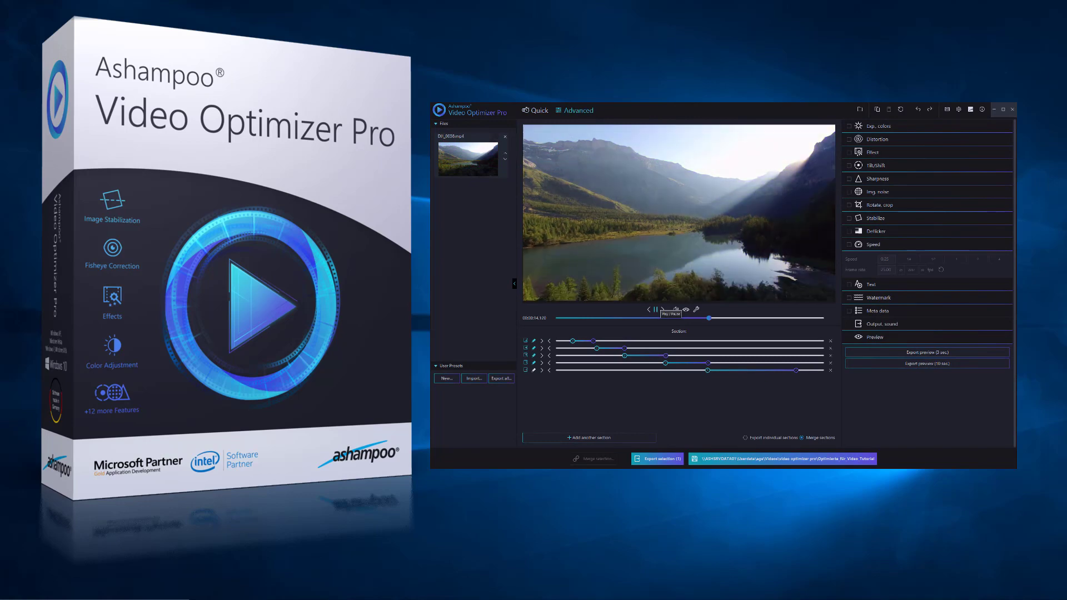
{"action": "left_click", "coordinate": [879, 125]}
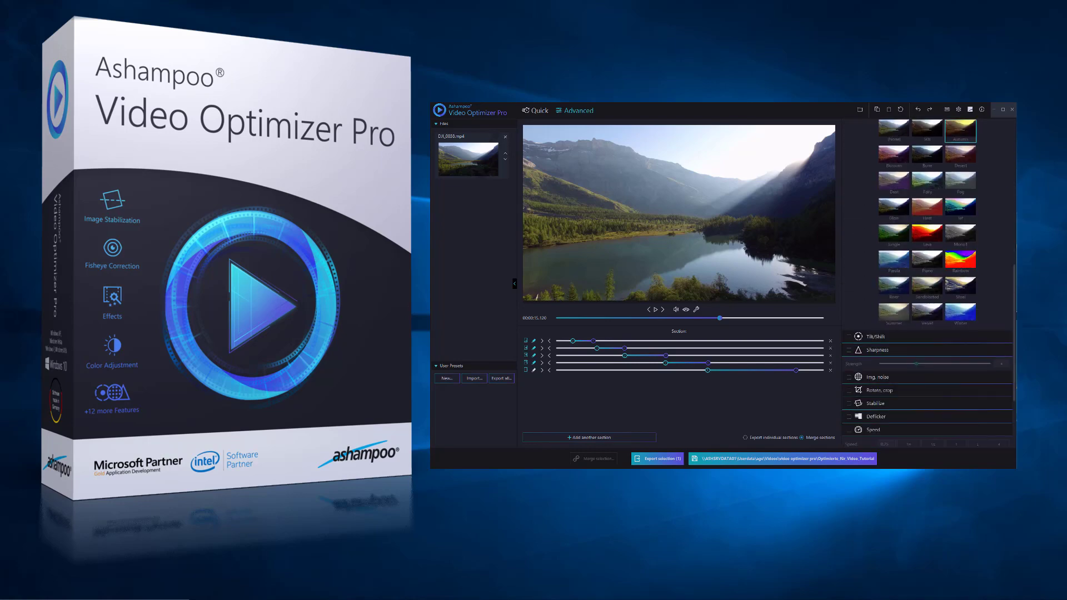
{"action": "scroll", "scroll_direction": "down", "scroll_amount": 3}
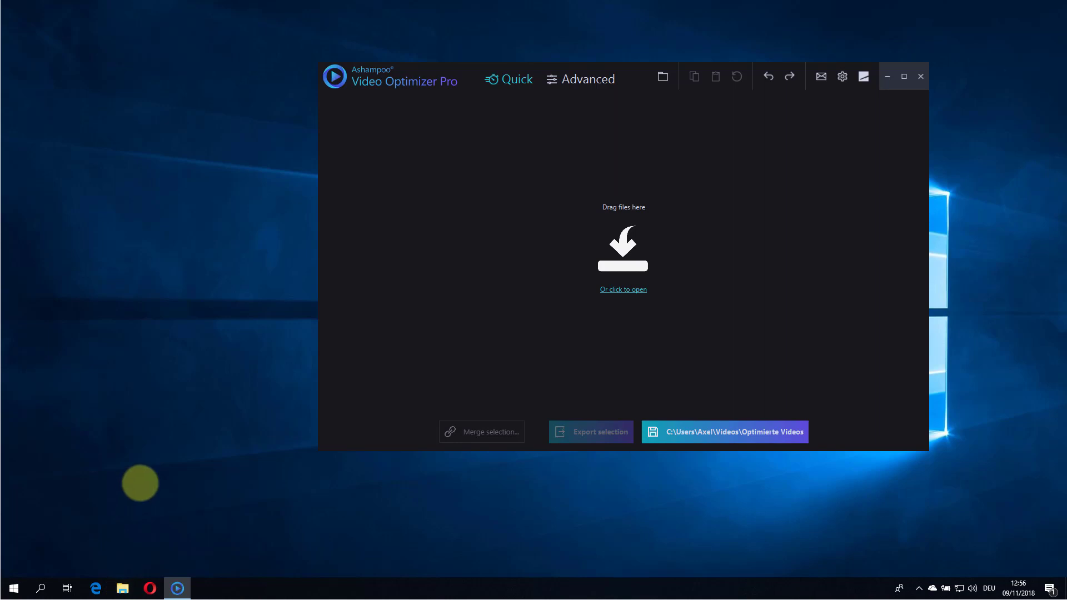
{"action": "left_click", "coordinate": [121, 588]}
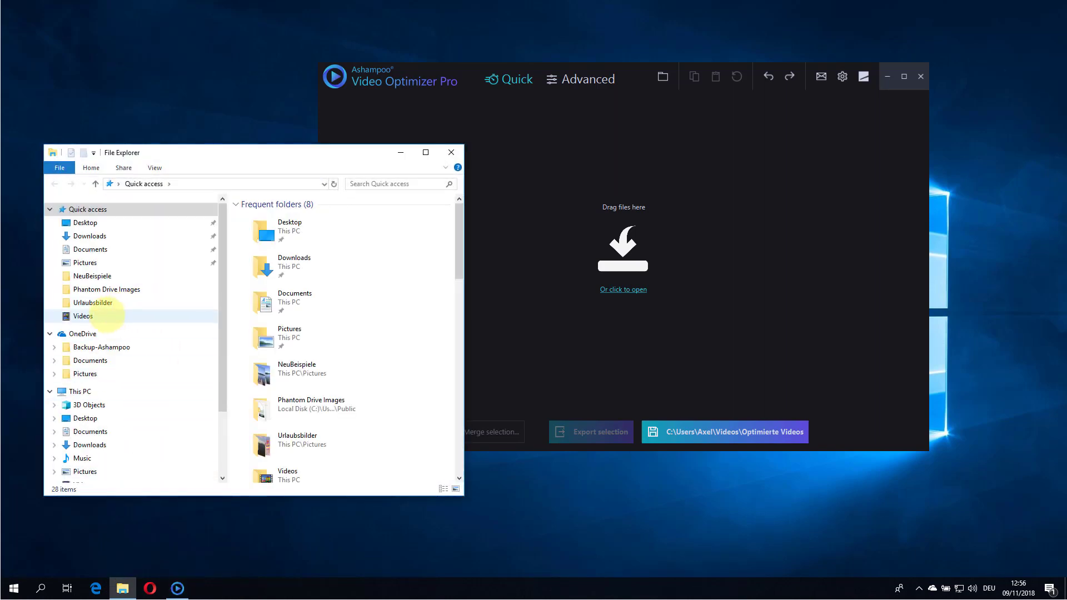
{"action": "double_click", "coordinate": [82, 316]}
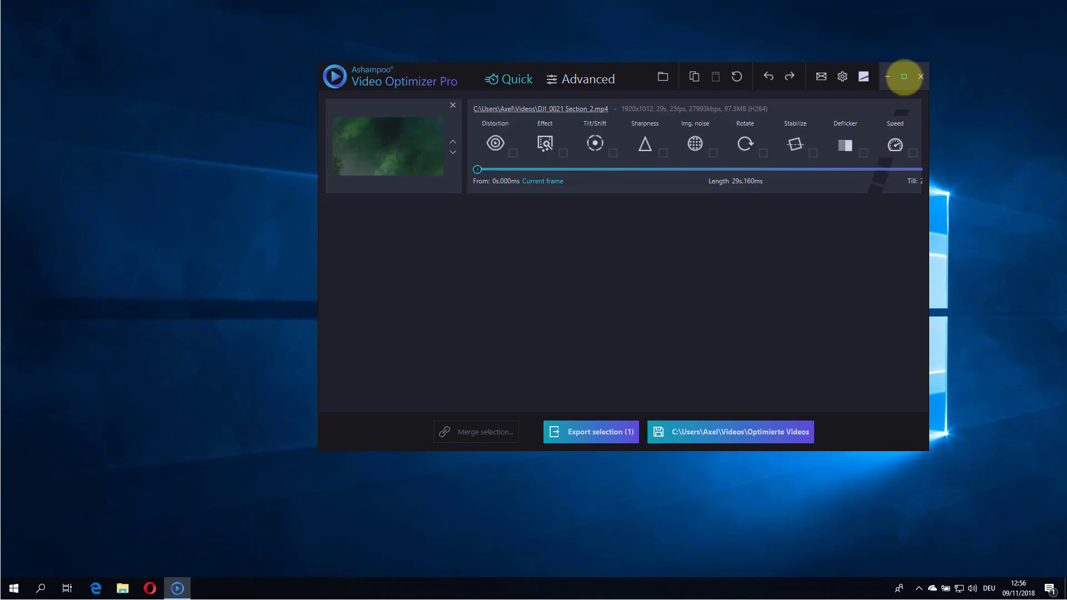
- Maximize the optimizer window and enable noise reduction for the DJI_0021 clip
{"action": "left_click", "coordinate": [904, 75]}
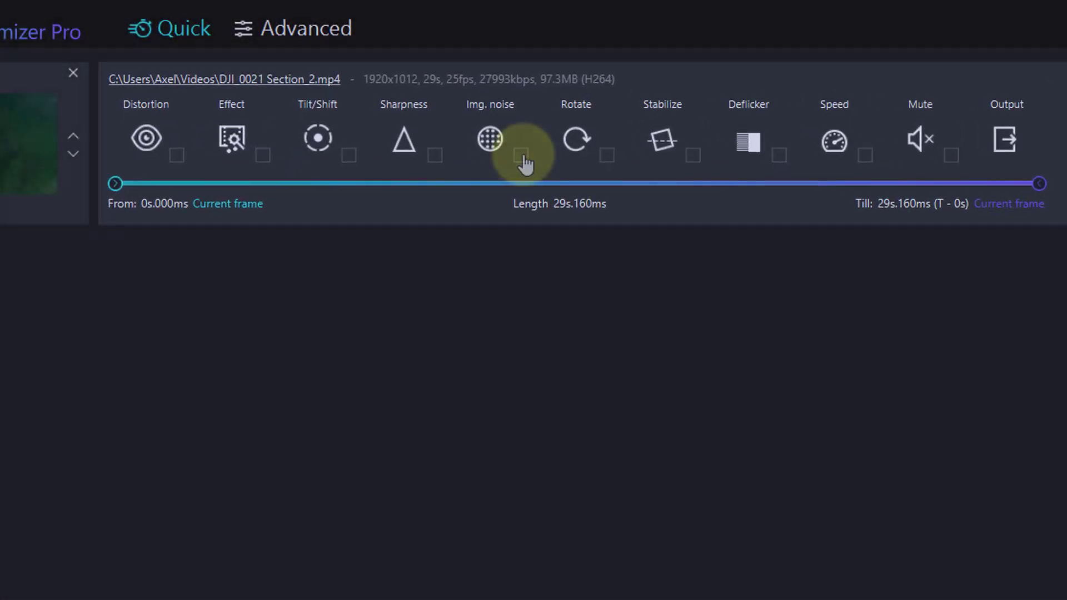
{"action": "left_click", "coordinate": [521, 155]}
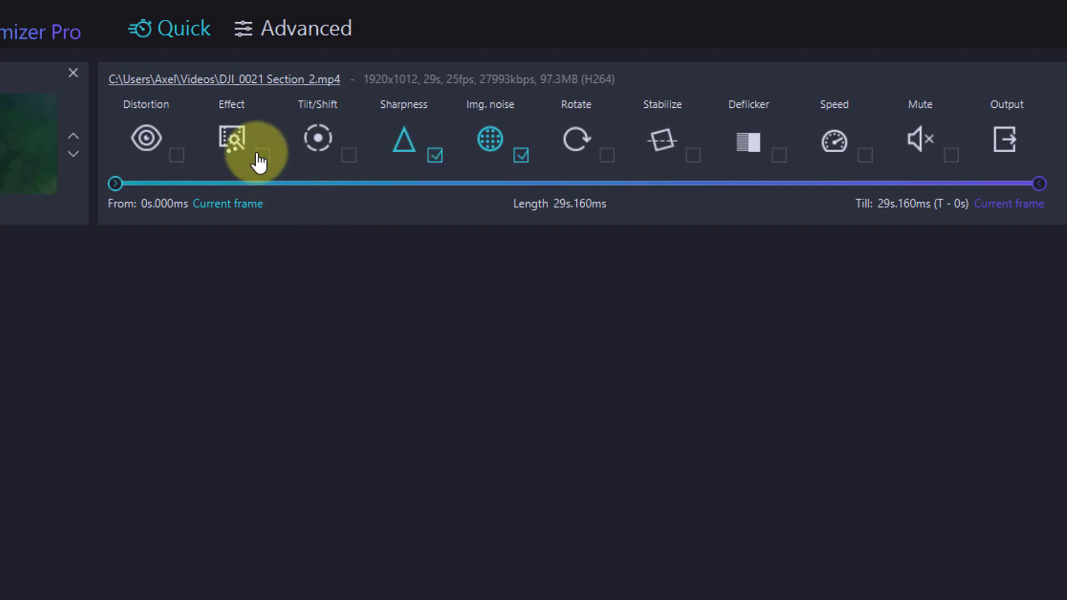
- Pick Glow from the colour effects gallery and confirm it for DJI_0021
{"action": "left_click", "coordinate": [230, 138]}
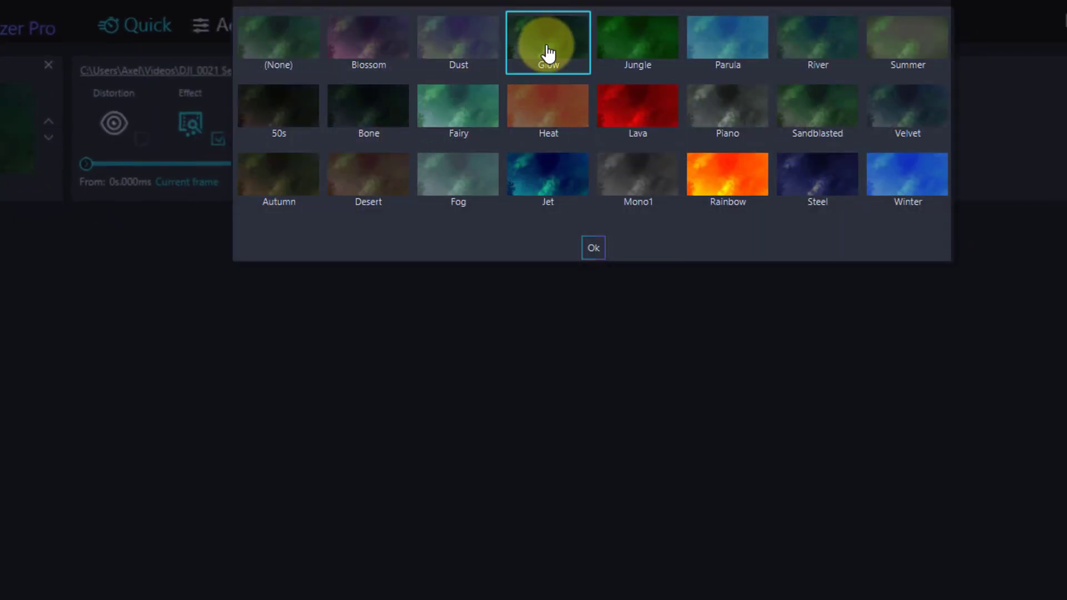
{"action": "mouse_move", "coordinate": [593, 247]}
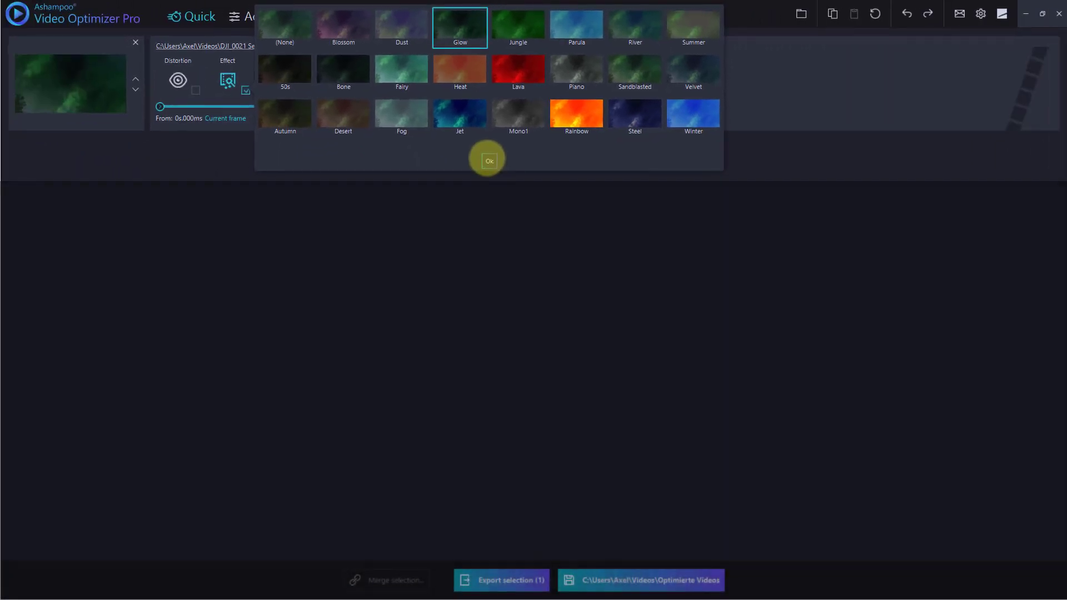
{"action": "left_click", "coordinate": [489, 161]}
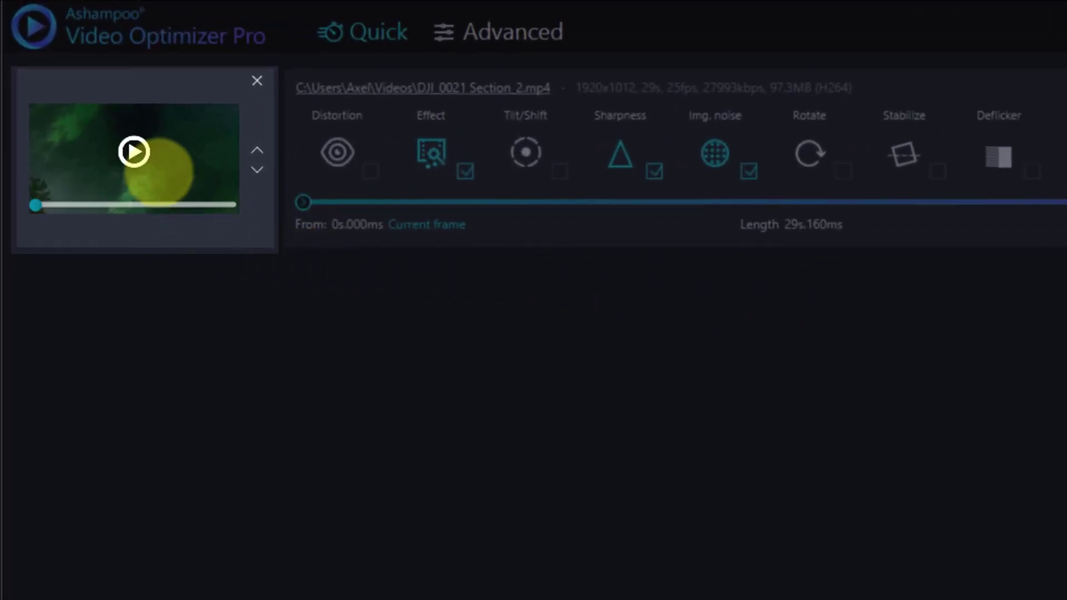
- Preview the clip and drag the range handle so DJI_0021 runs 3.6–26 s
{"action": "left_click", "coordinate": [134, 151]}
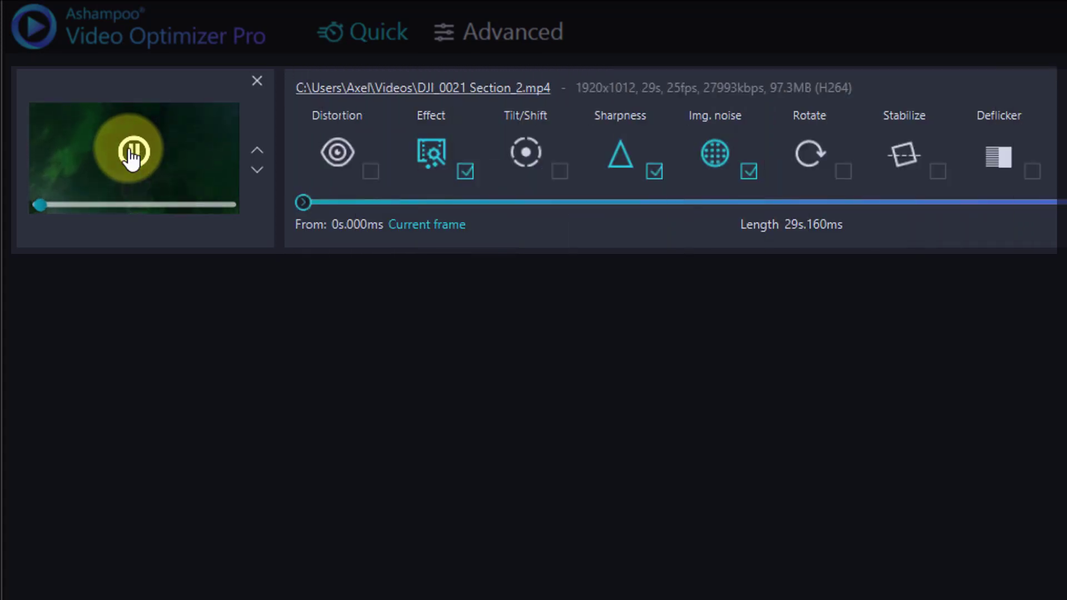
{"action": "left_click", "coordinate": [134, 152]}
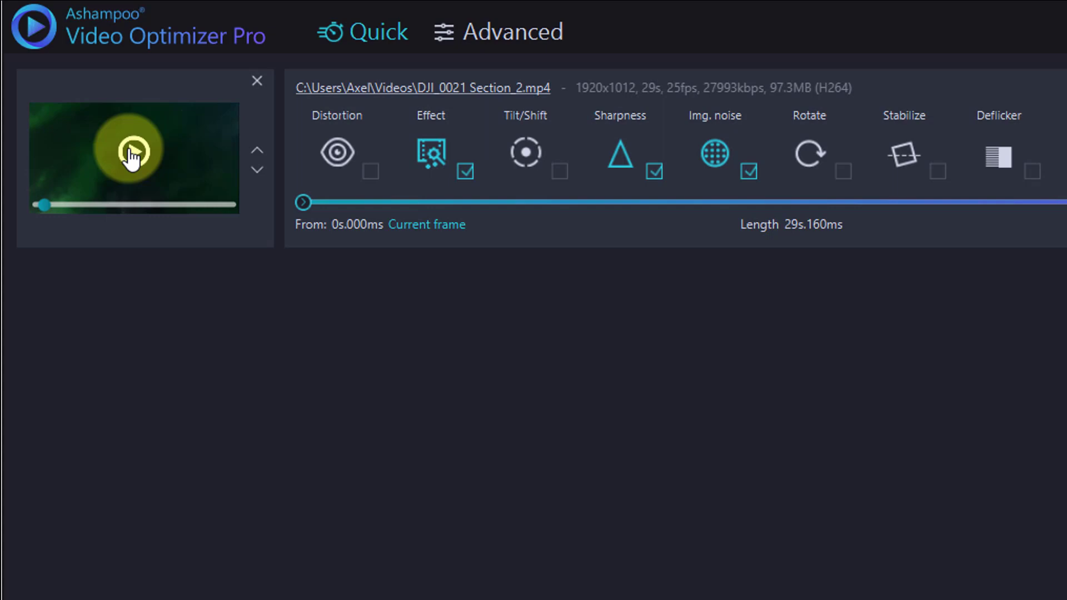
{"action": "left_click", "coordinate": [134, 151]}
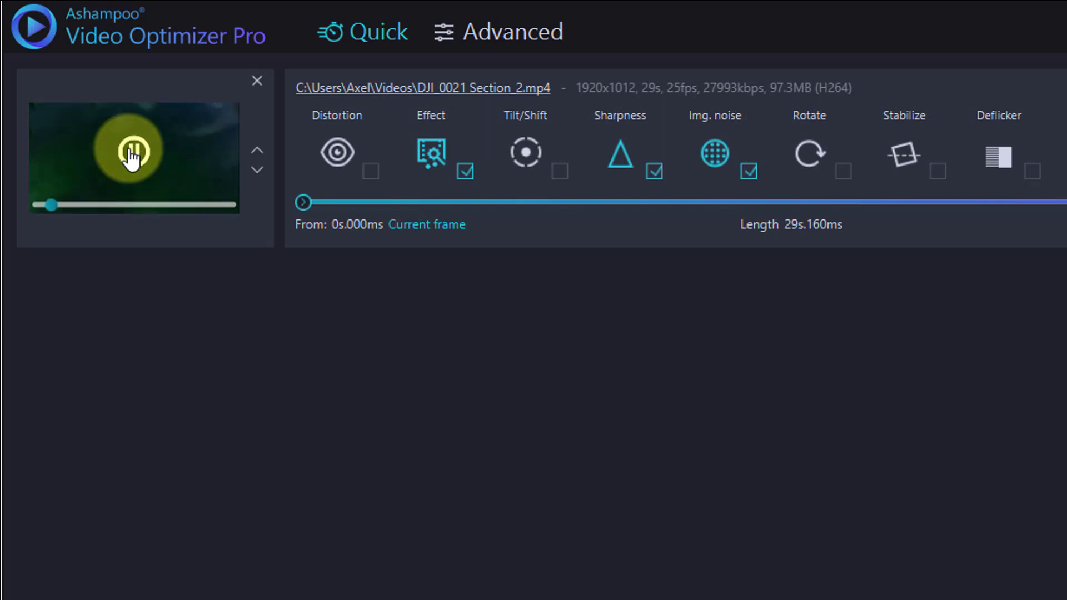
{"action": "left_click", "coordinate": [133, 151]}
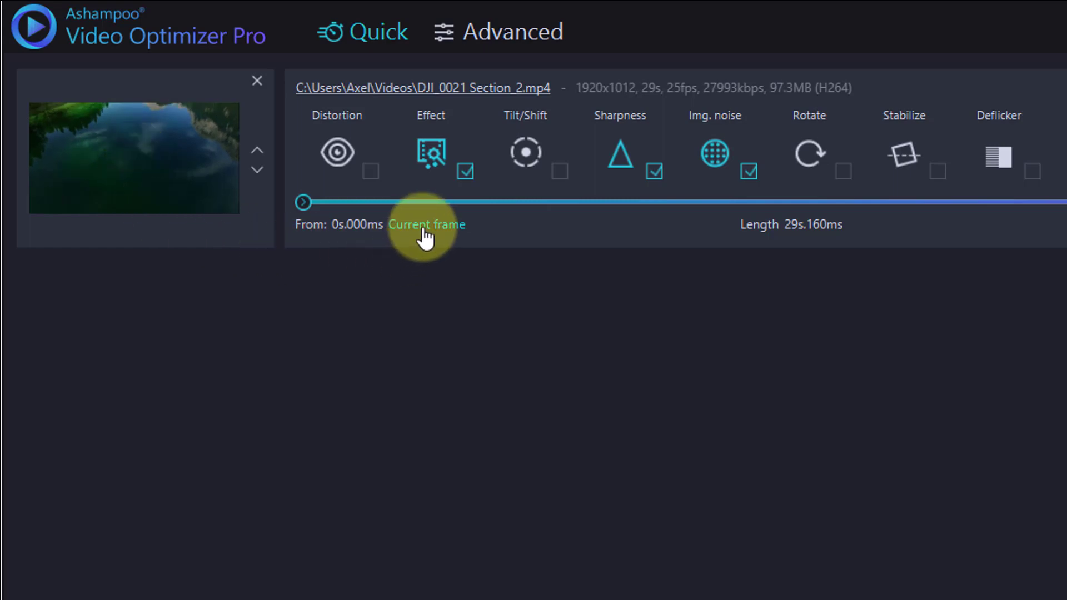
{"action": "left_click_drag", "start_coordinate": [302, 202], "coordinate": [427, 202]}
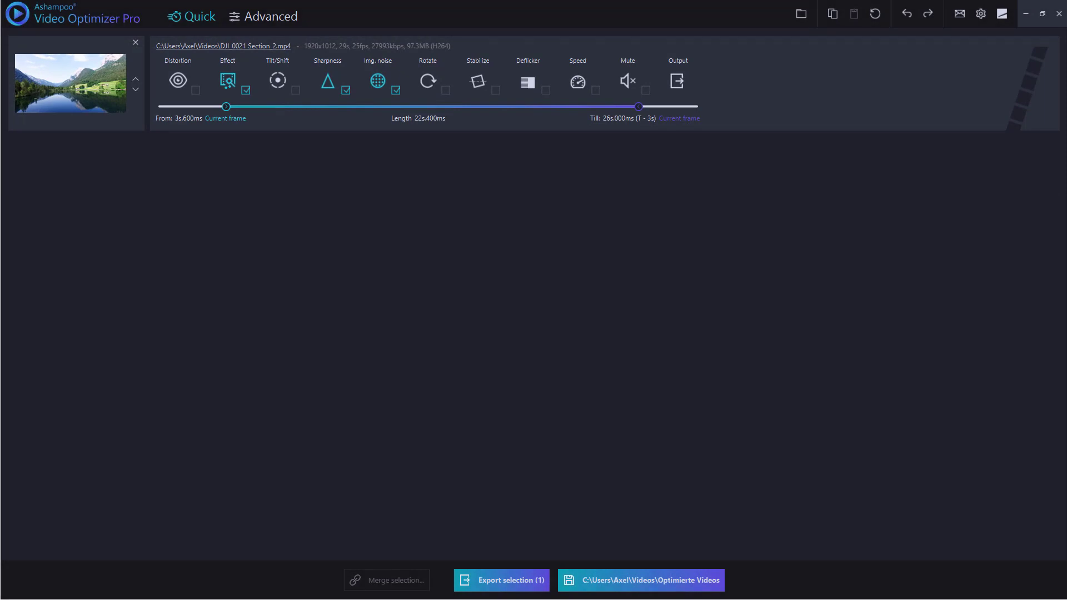
- Load DJI_0038.mp4 and DJI_0135.mp4 together through the Open Files dialog
{"action": "left_click", "coordinate": [801, 13]}
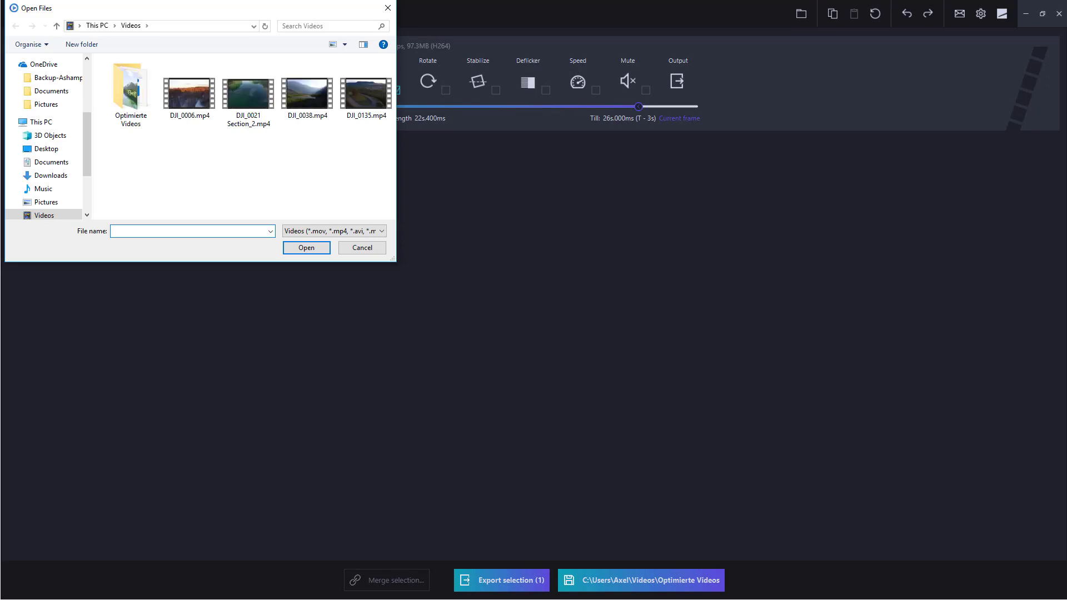
{"action": "left_click", "coordinate": [307, 89]}
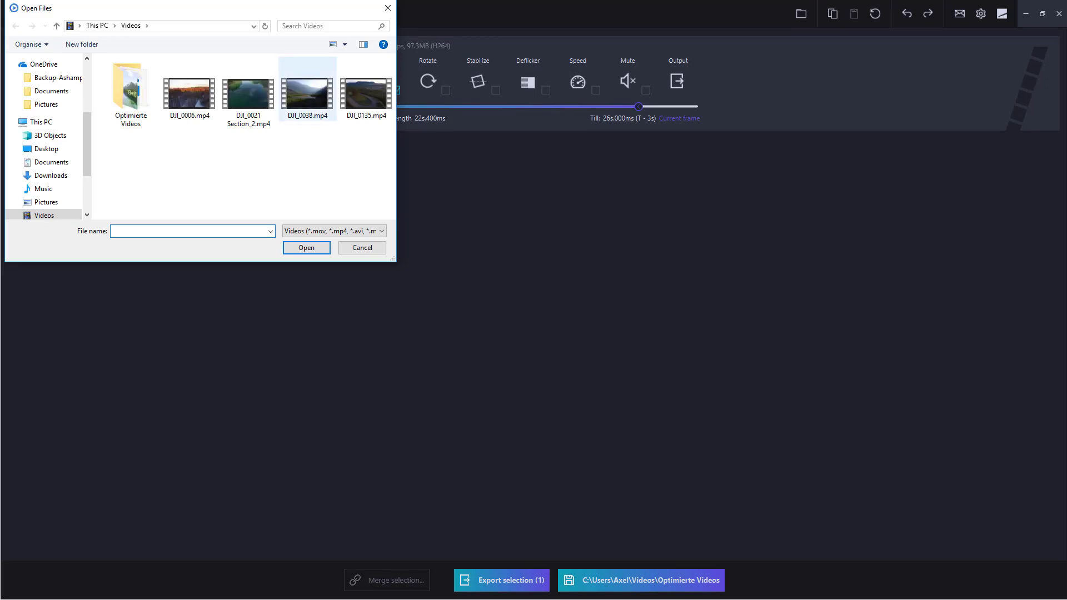
{"action": "left_click", "coordinate": [307, 84]}
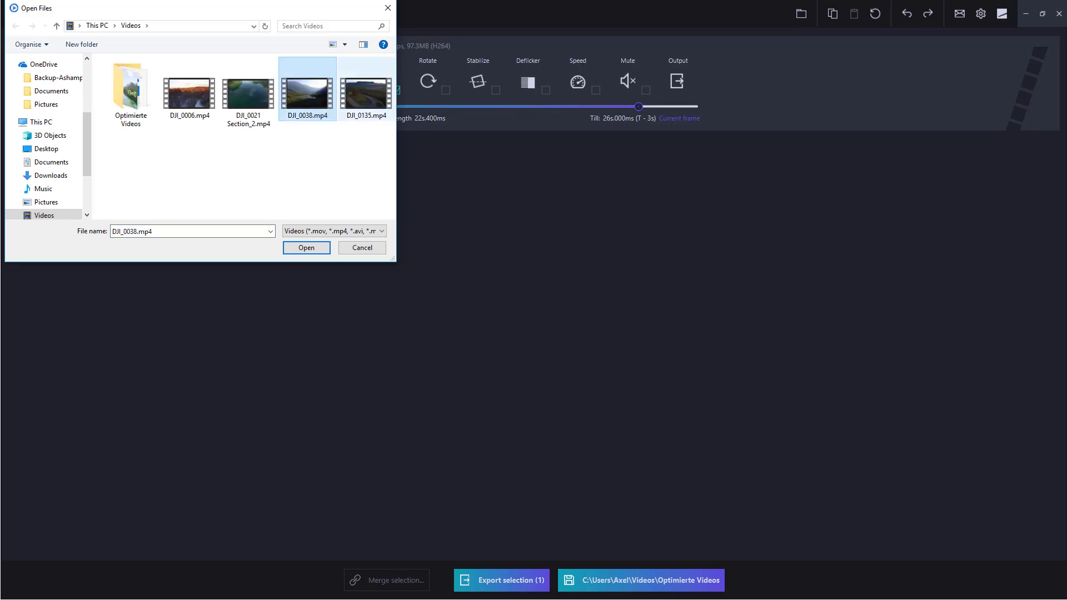
{"action": "left_click", "coordinate": [366, 94]}
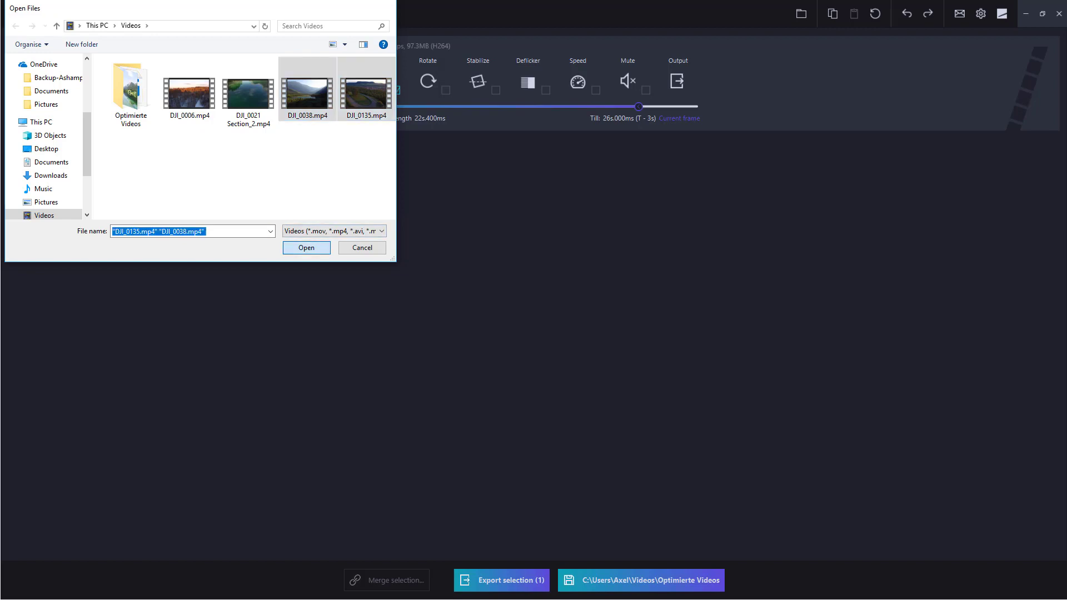
{"action": "left_click", "coordinate": [306, 247]}
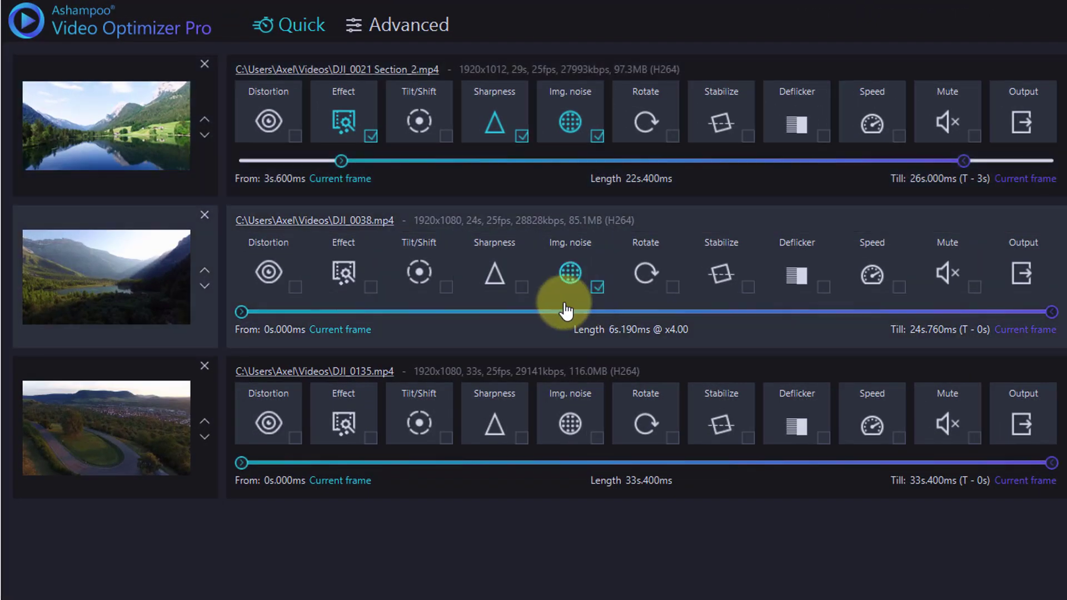
- Sharpen DJI_0038, apply Blossom, and use the preview to trim it to 4.72–12.32 s
{"action": "left_click", "coordinate": [522, 286]}
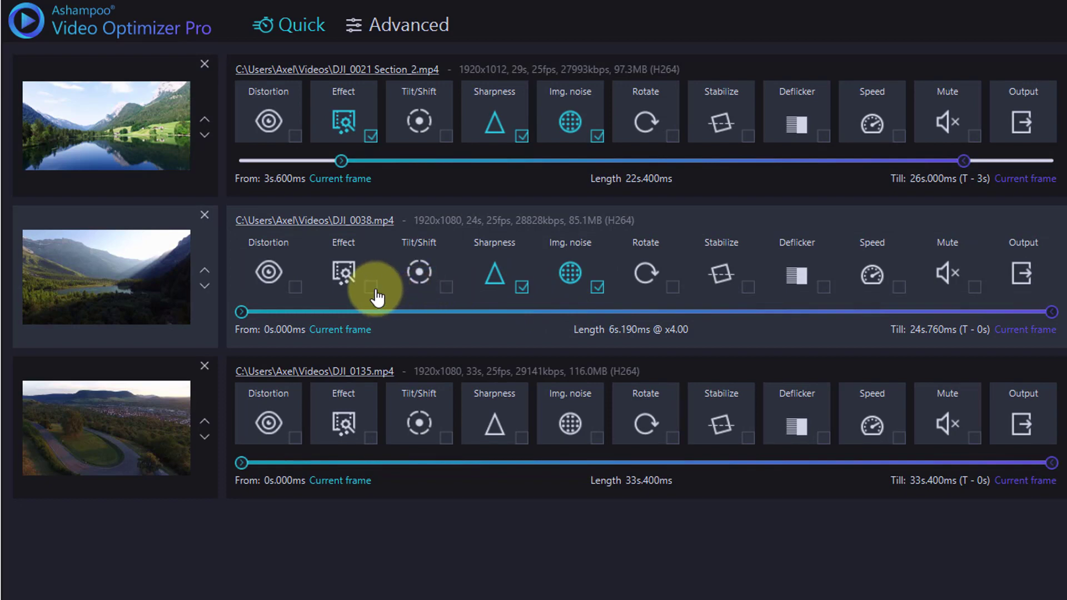
{"action": "left_click", "coordinate": [371, 287]}
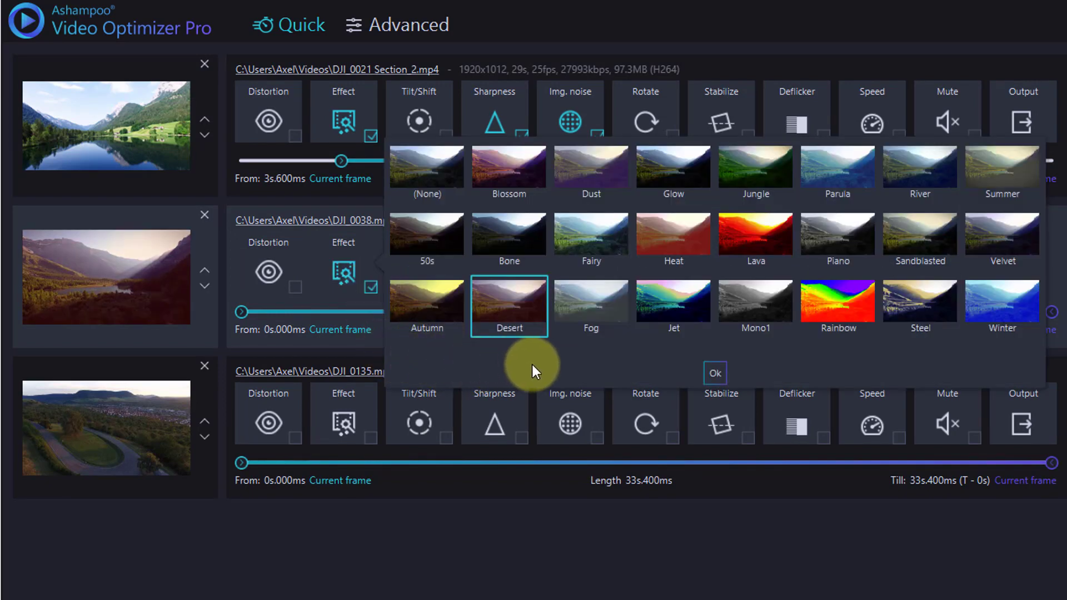
{"action": "left_click", "coordinate": [509, 165]}
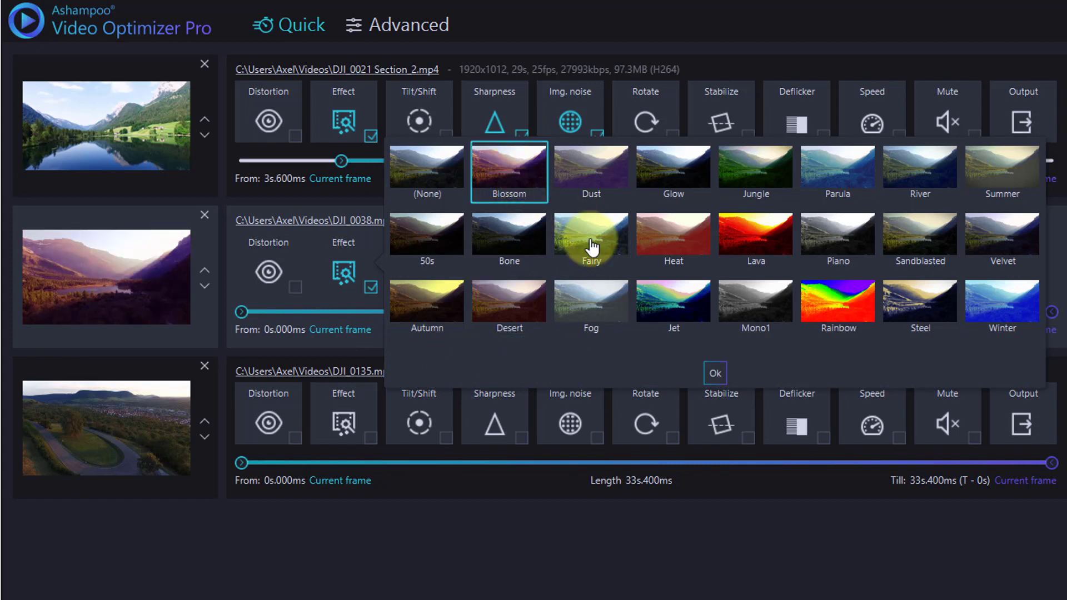
{"action": "left_click", "coordinate": [713, 372]}
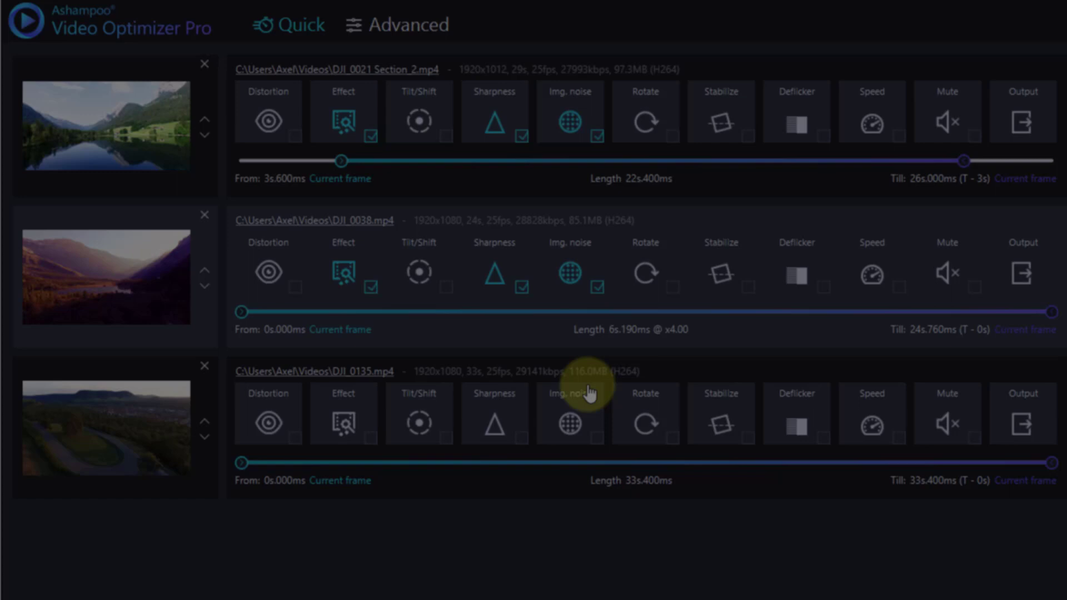
{"action": "left_click", "coordinate": [106, 275]}
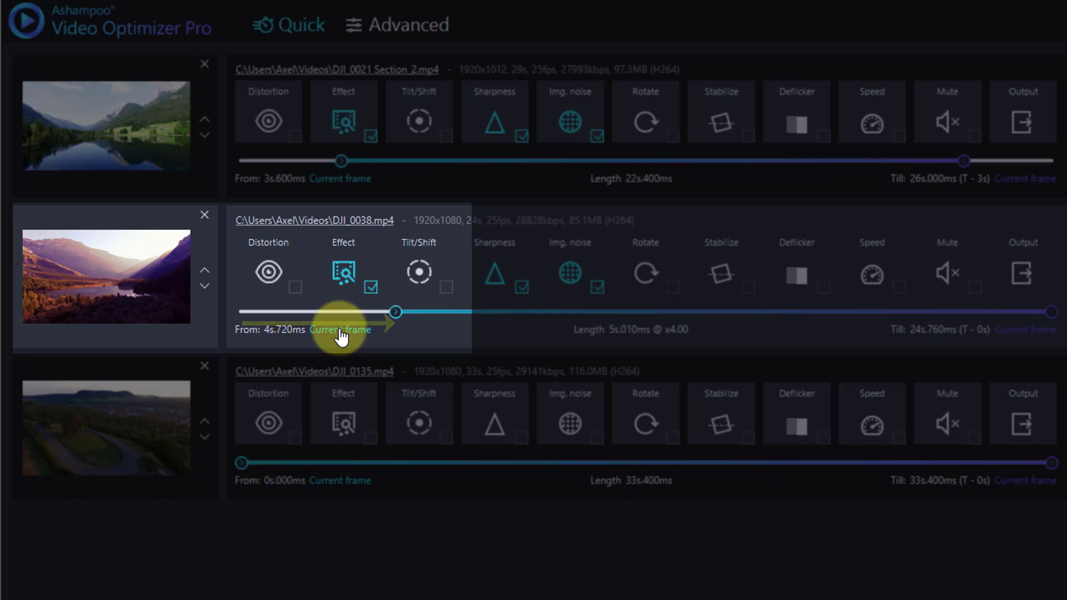
{"action": "mouse_move", "coordinate": [106, 278]}
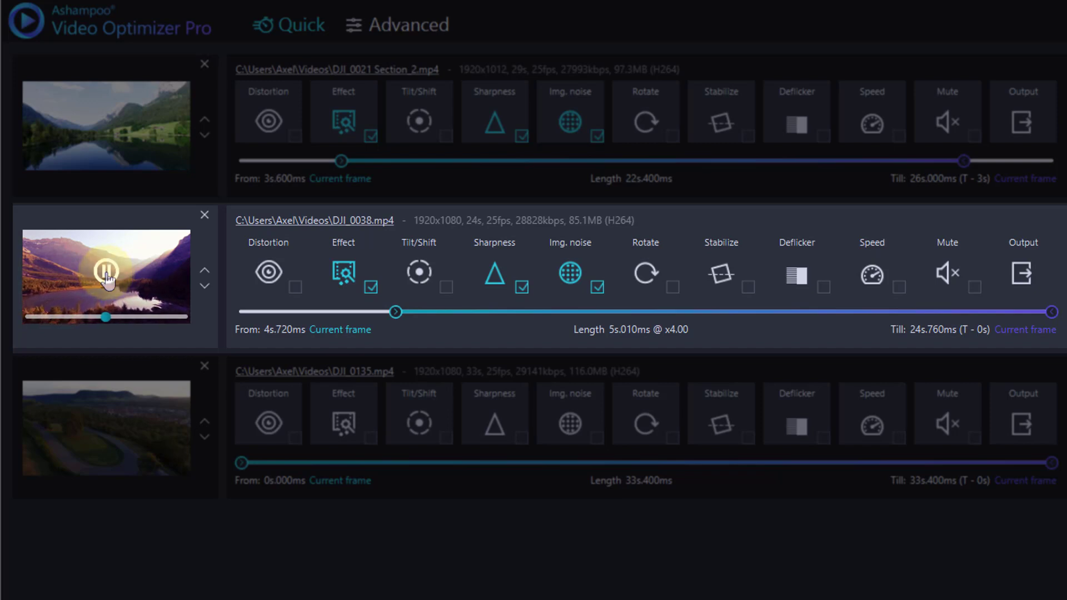
{"action": "left_click", "coordinate": [106, 270]}
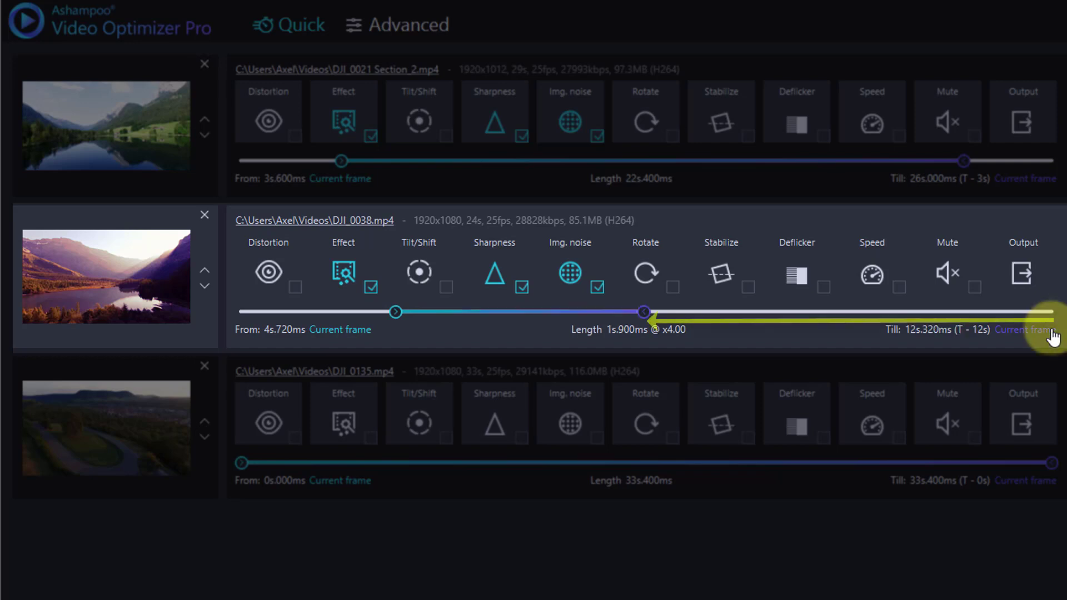
{"action": "mouse_move", "coordinate": [1034, 333]}
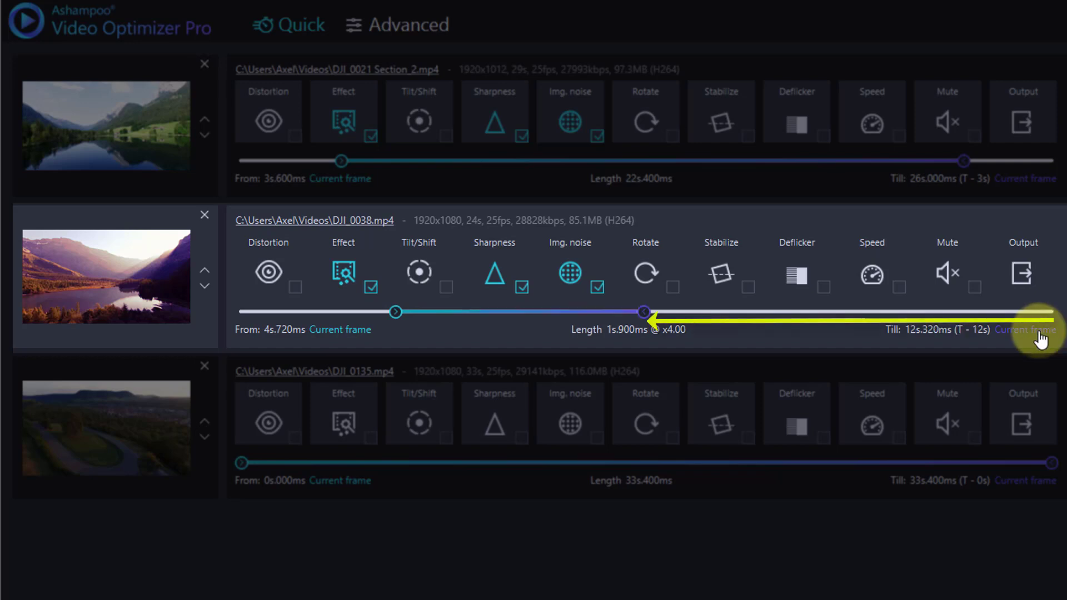
{"action": "mouse_move", "coordinate": [530, 394]}
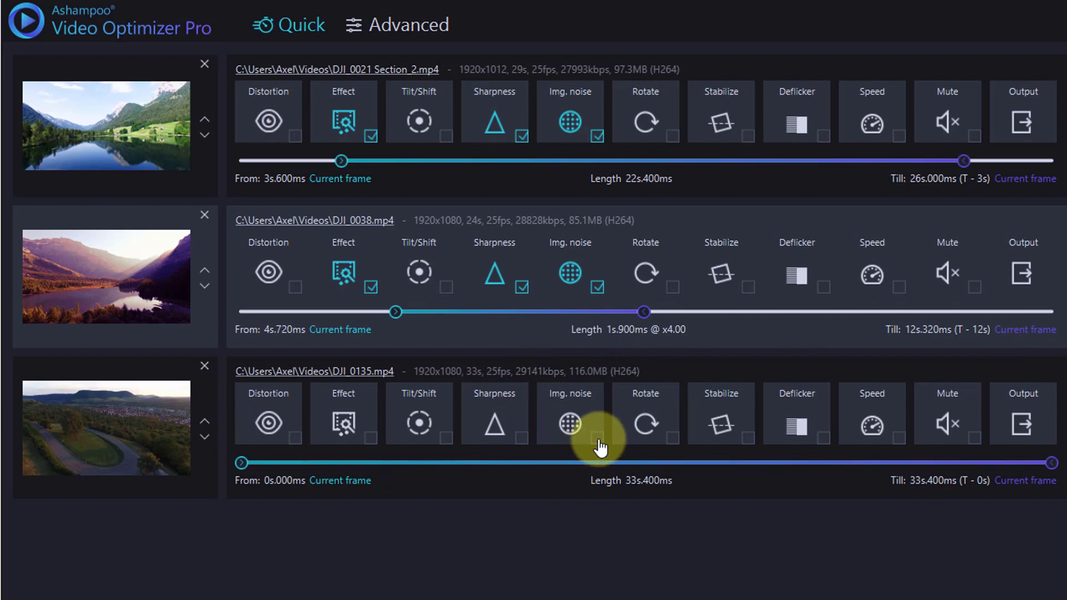
- Enable noise reduction and sharpening for the DJI_0135 clip
{"action": "left_click", "coordinate": [597, 440]}
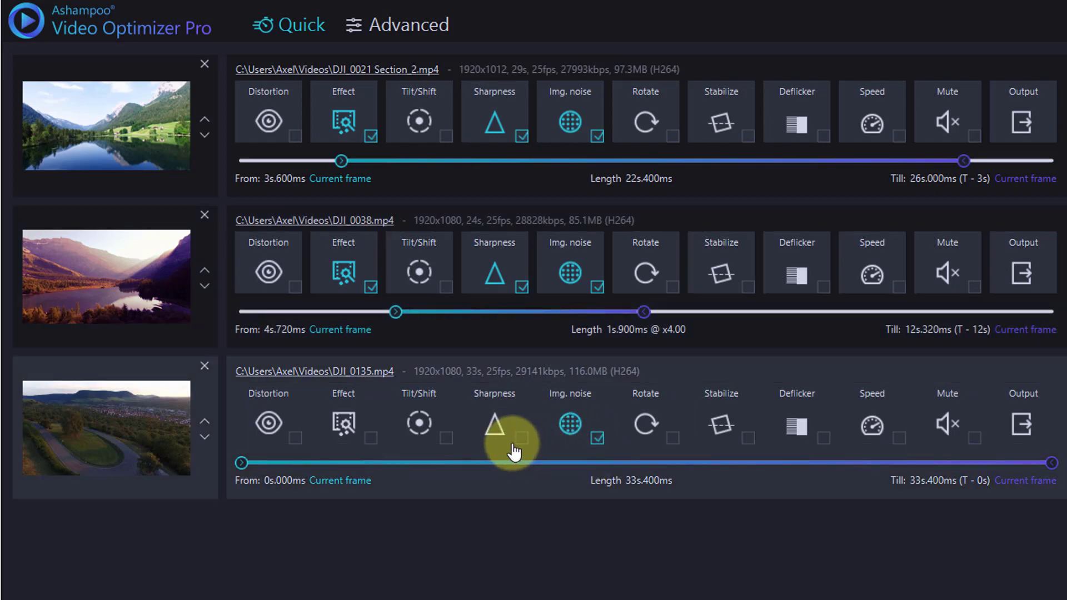
{"action": "left_click", "coordinate": [372, 438]}
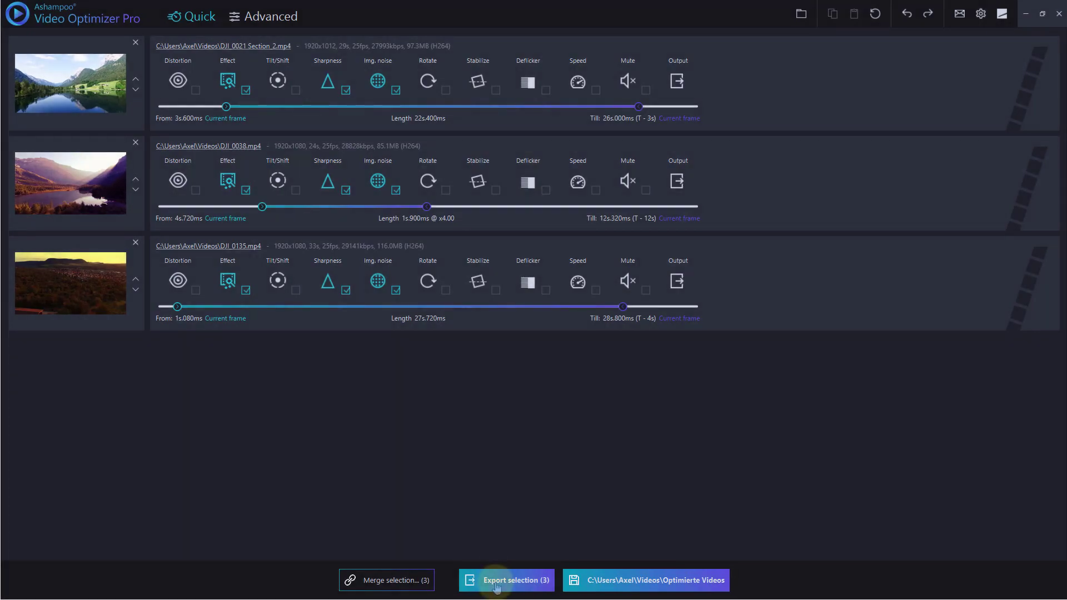
- Export the three configured clips before starting a new DJI_0038-only job
{"action": "left_click", "coordinate": [506, 579]}
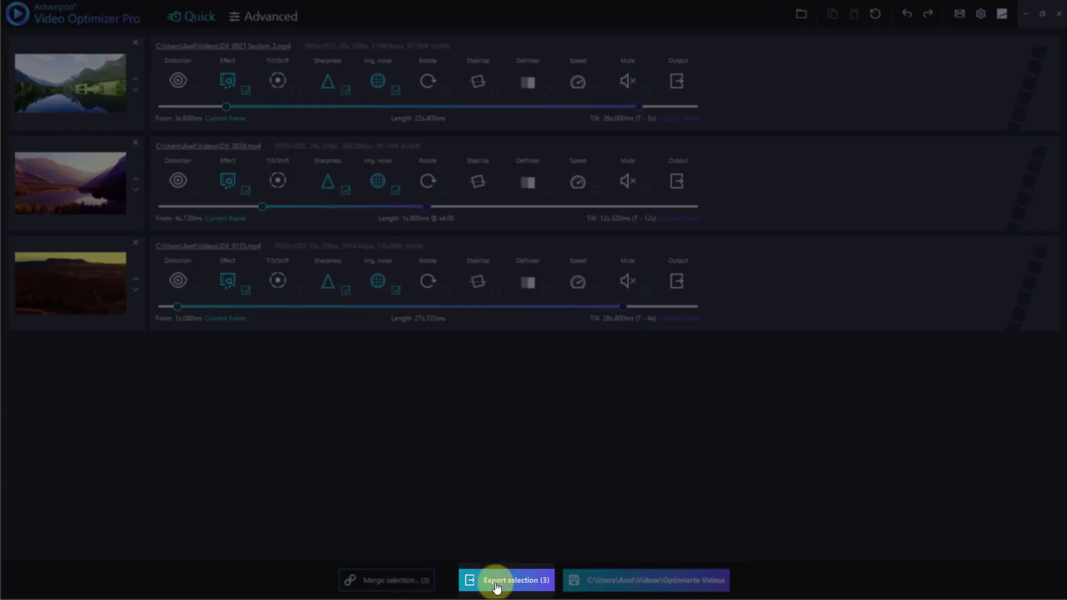
{"action": "left_click", "coordinate": [506, 580]}
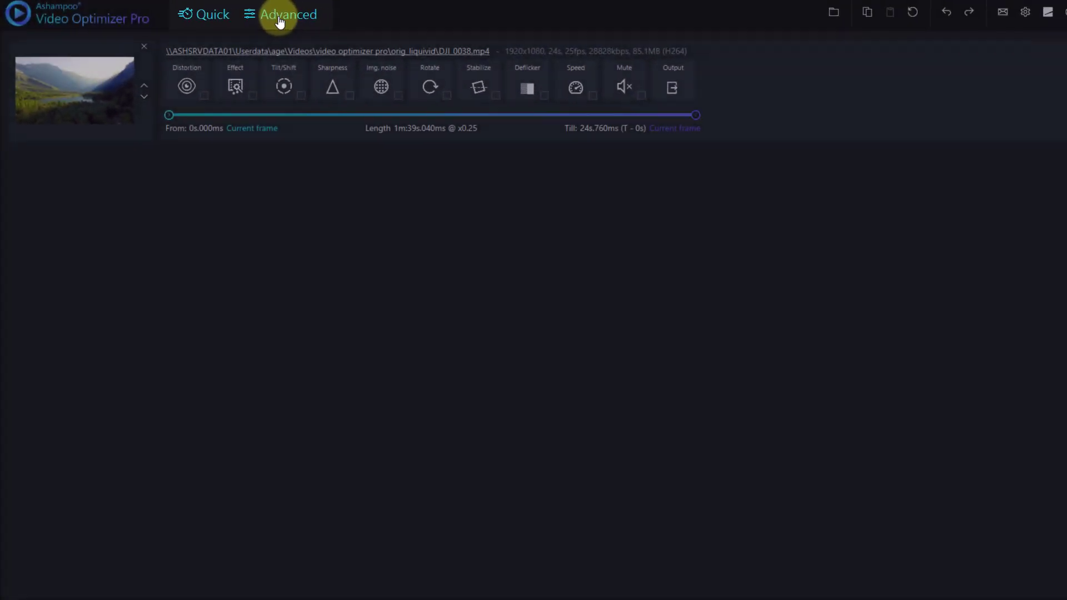
- Switch to Advanced view, toggle the Files panel, and add 16340011 Section_2.mp4
{"action": "left_click", "coordinate": [288, 13]}
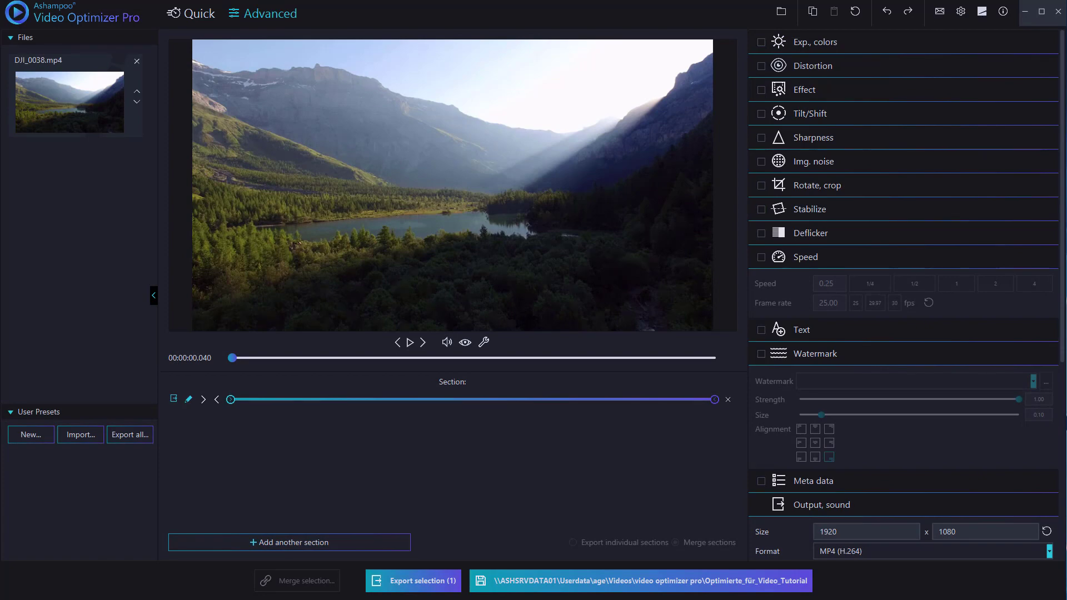
{"action": "scroll", "scroll_direction": "down", "scroll_amount": 3}
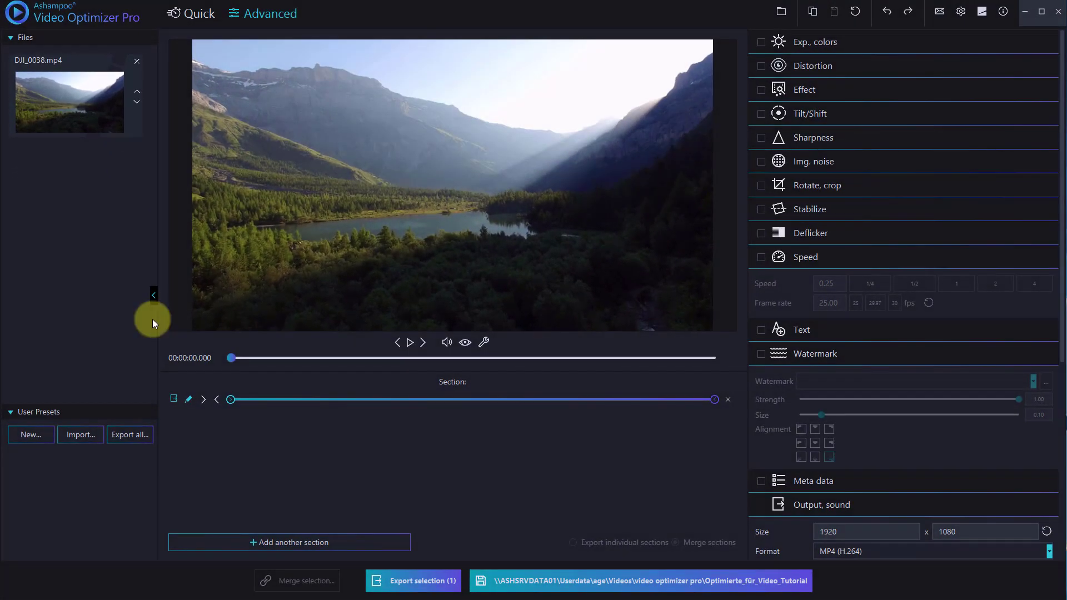
{"action": "left_click", "coordinate": [154, 295]}
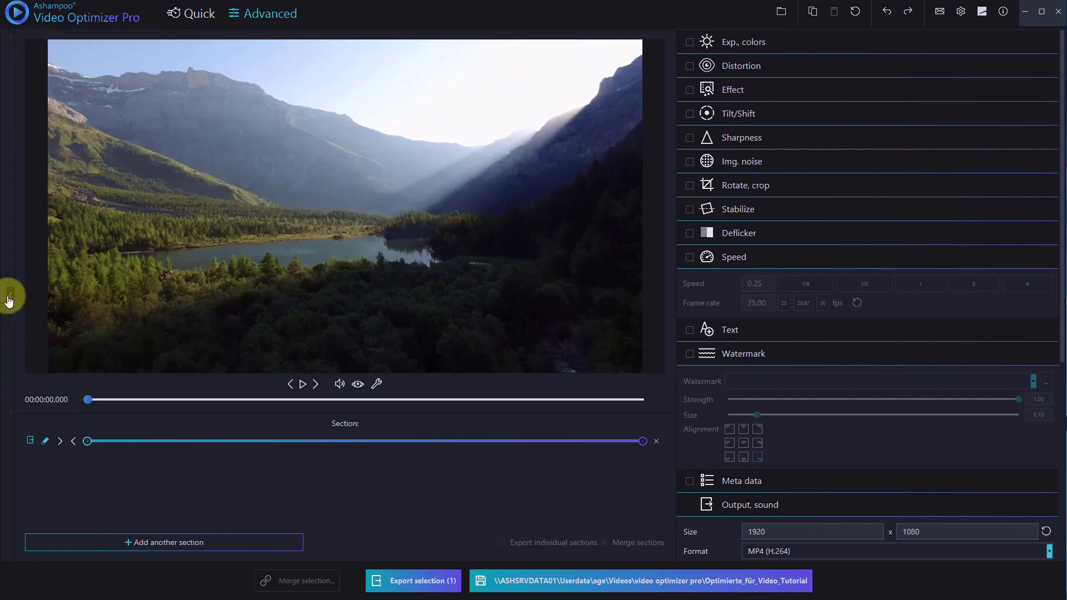
{"action": "left_click", "coordinate": [10, 298]}
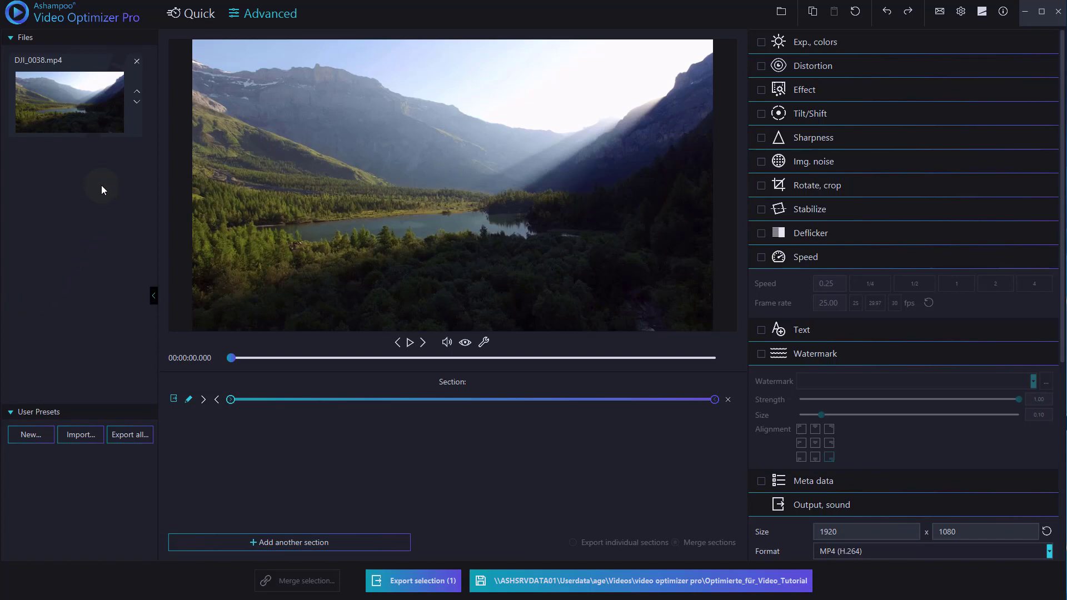
{"action": "left_click", "coordinate": [783, 13]}
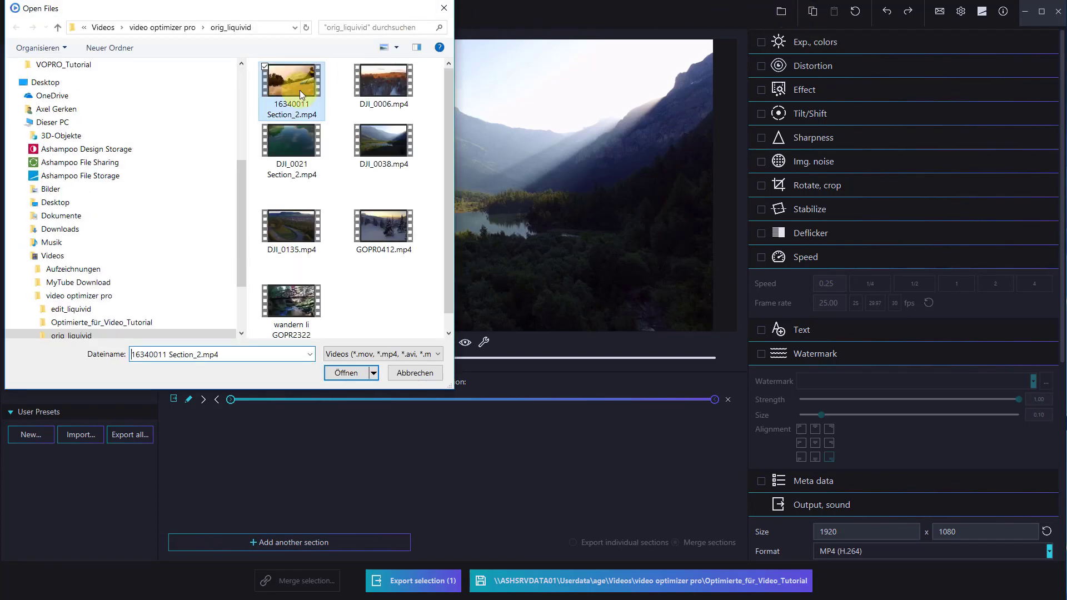
{"action": "left_click", "coordinate": [346, 373]}
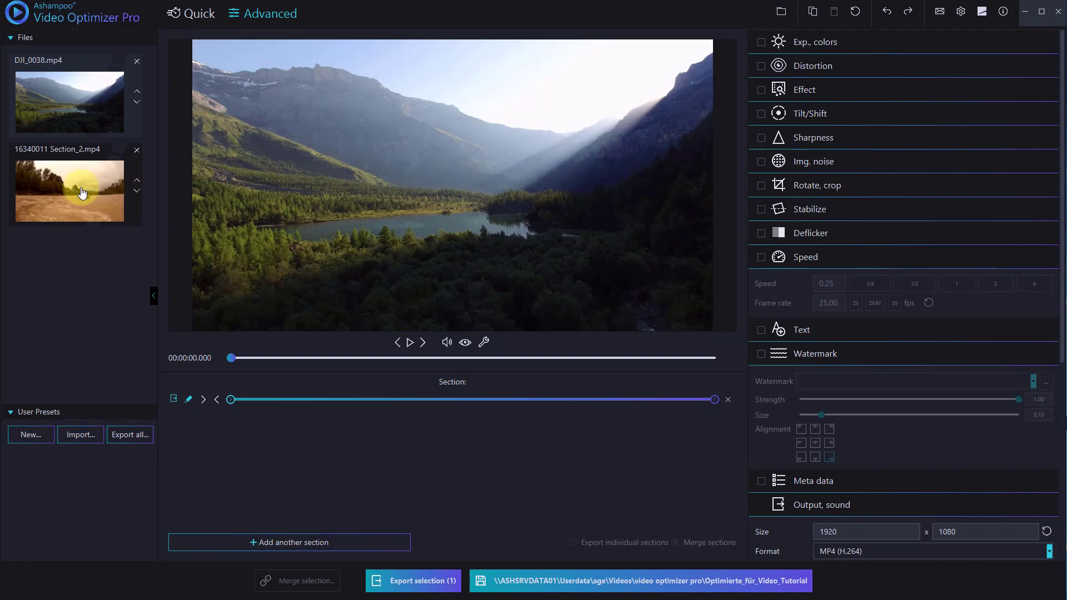
- Remove the extra 16340011 Section_2 clip from the Files panel
{"action": "left_click", "coordinate": [69, 102]}
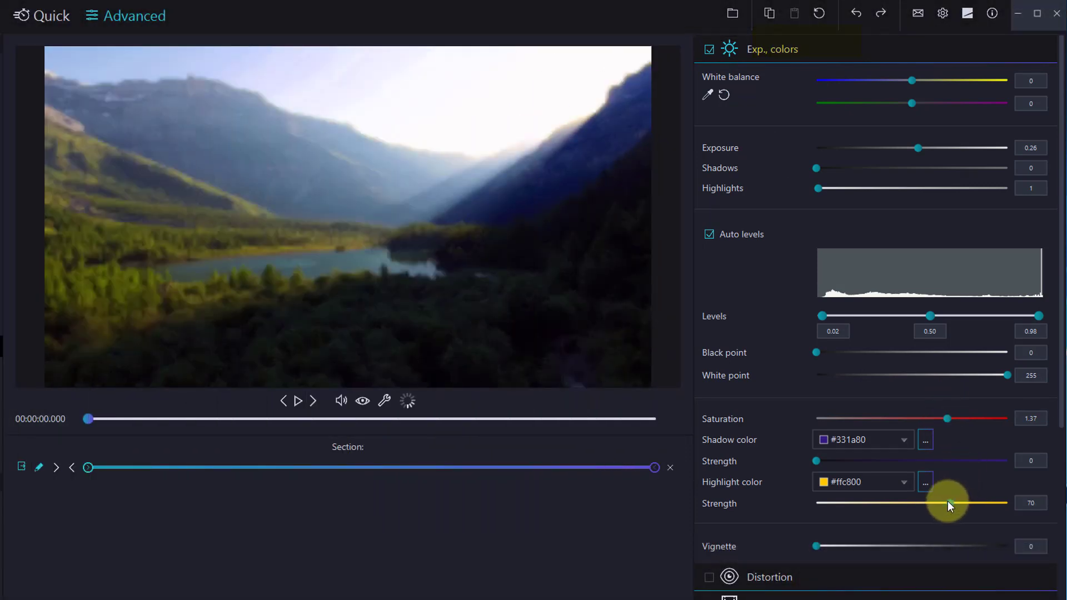
{"action": "mouse_move", "coordinate": [951, 152]}
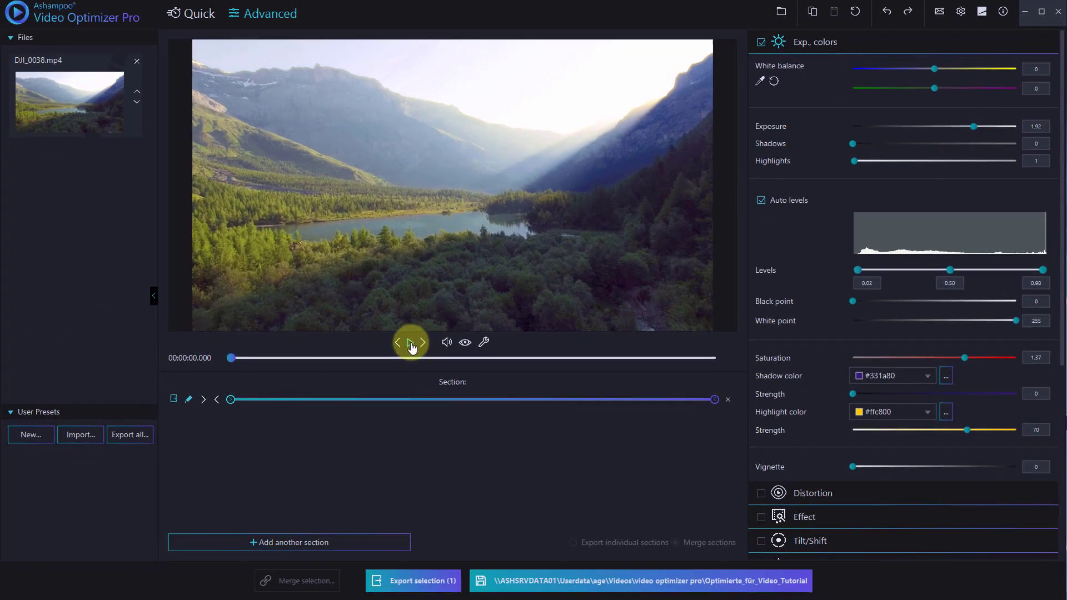
- Review the graded lake clip against the original, then replay it with saturation 1.49 and highlight strength 76
{"action": "left_click", "coordinate": [409, 342]}
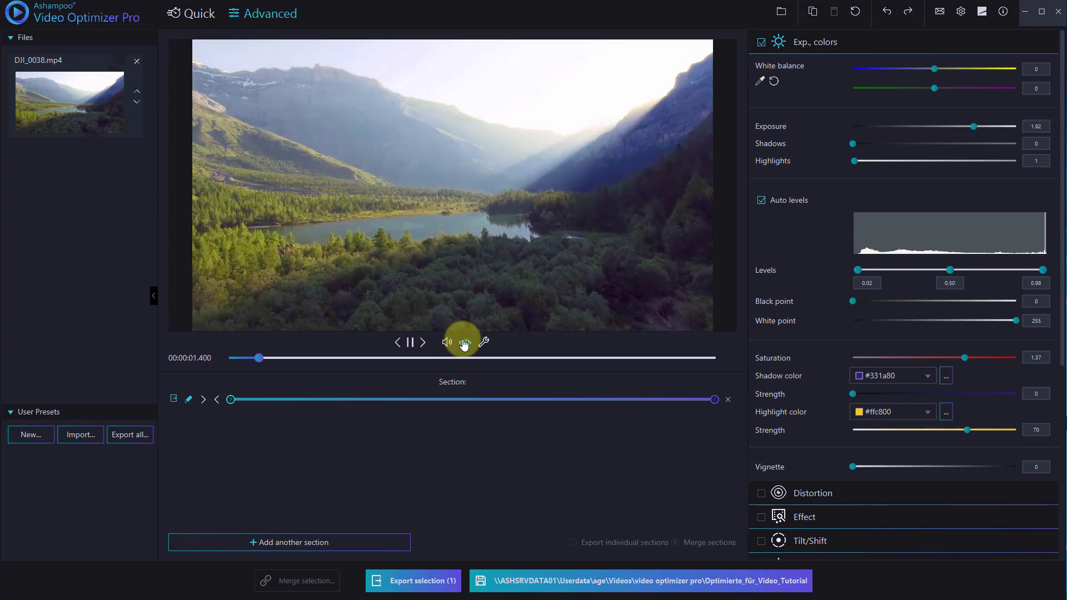
{"action": "left_click", "coordinate": [410, 342]}
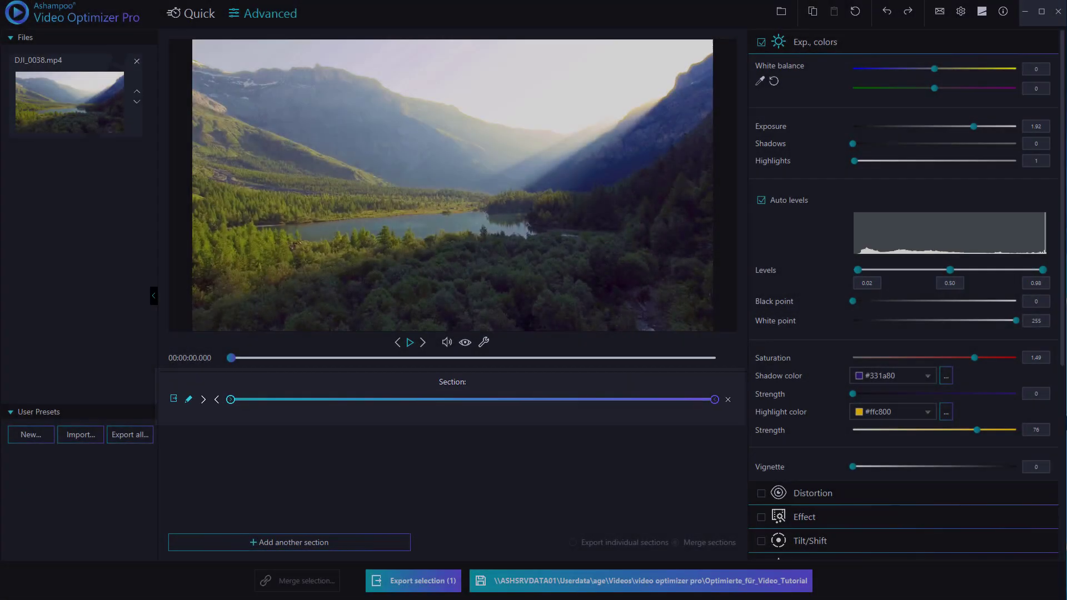
{"action": "left_click", "coordinate": [409, 342]}
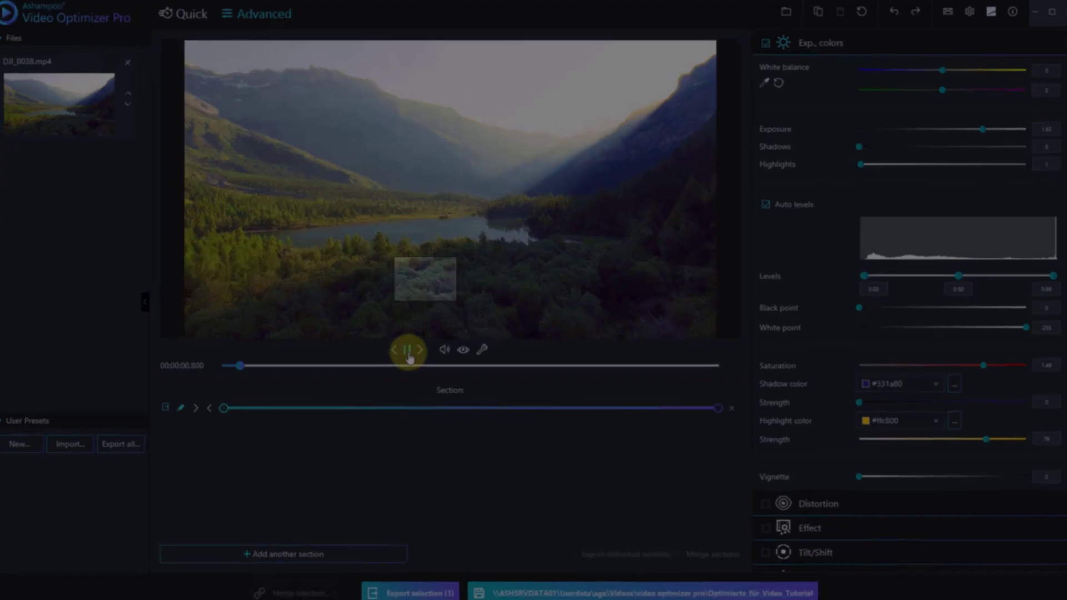
- Move the section start to about 1.44 s and preview playback up to around 3.7 s
{"action": "left_click", "coordinate": [409, 350]}
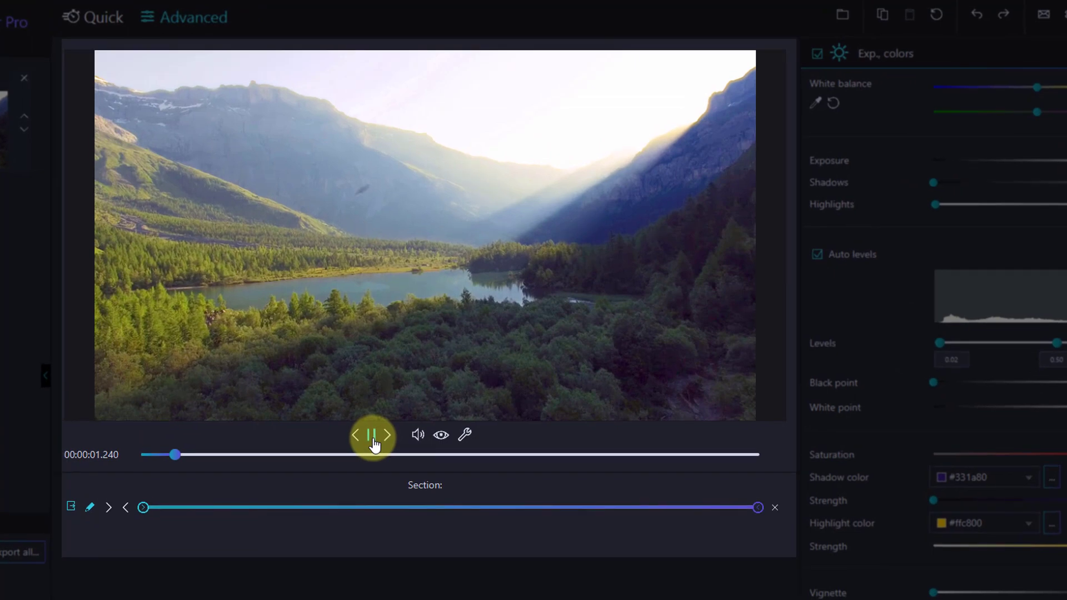
{"action": "left_click", "coordinate": [373, 436]}
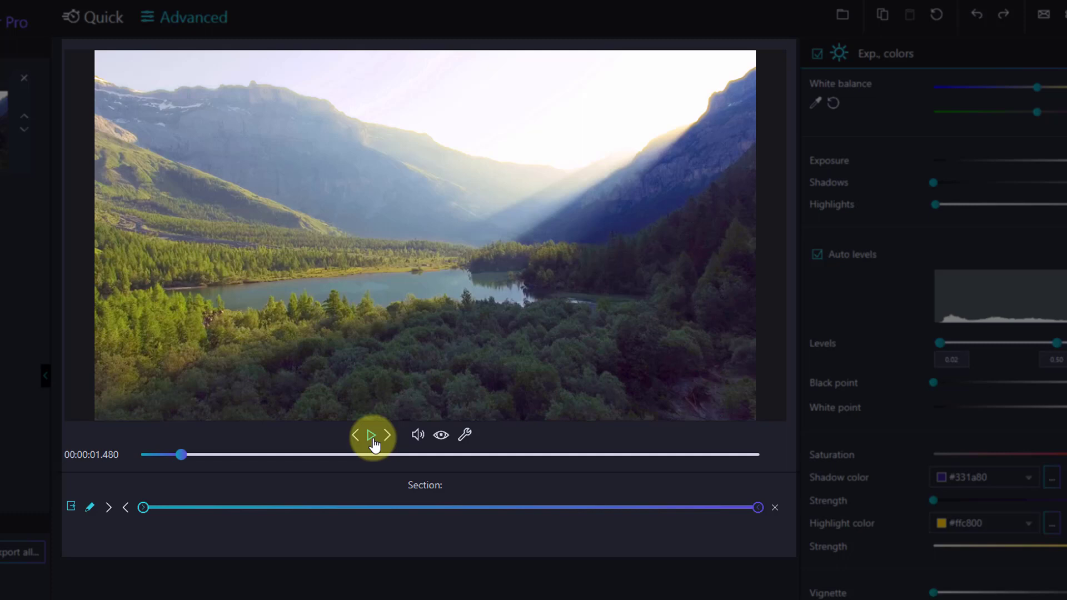
{"action": "mouse_move", "coordinate": [105, 513]}
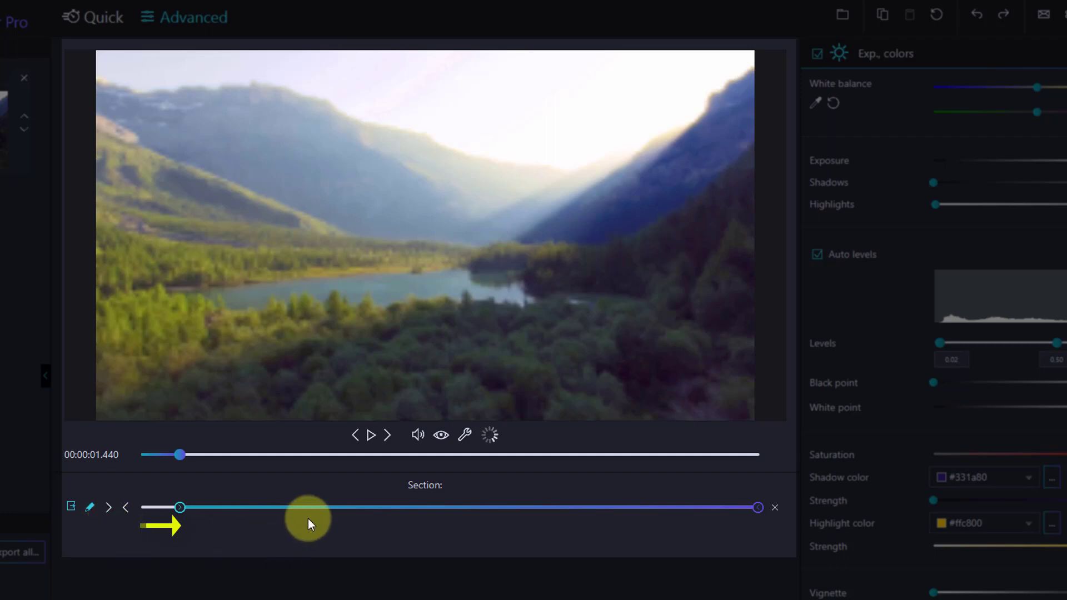
{"action": "left_click", "coordinate": [372, 436]}
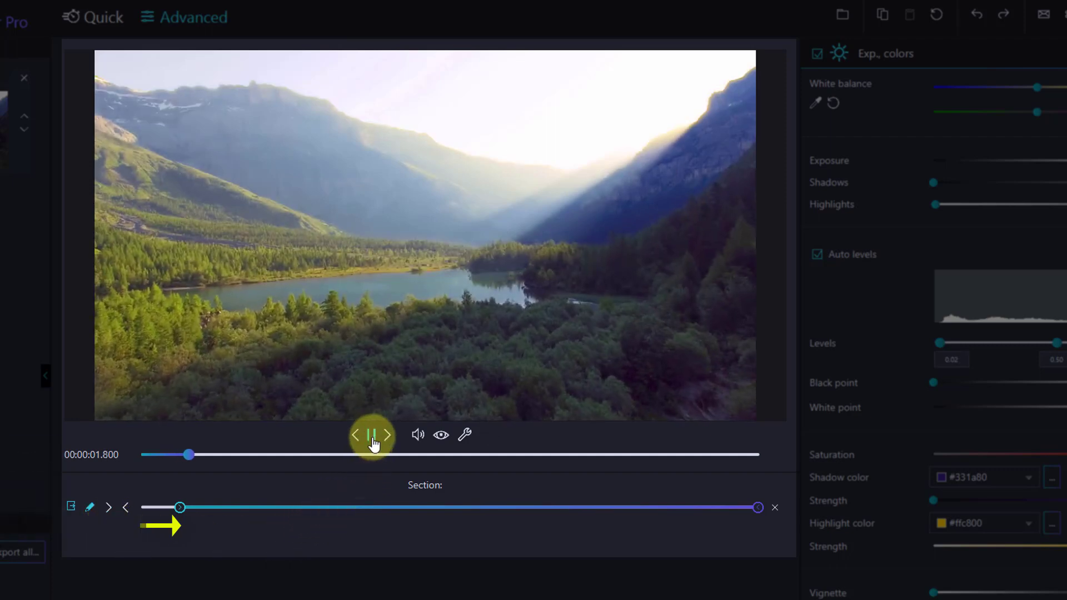
{"action": "left_click", "coordinate": [372, 435]}
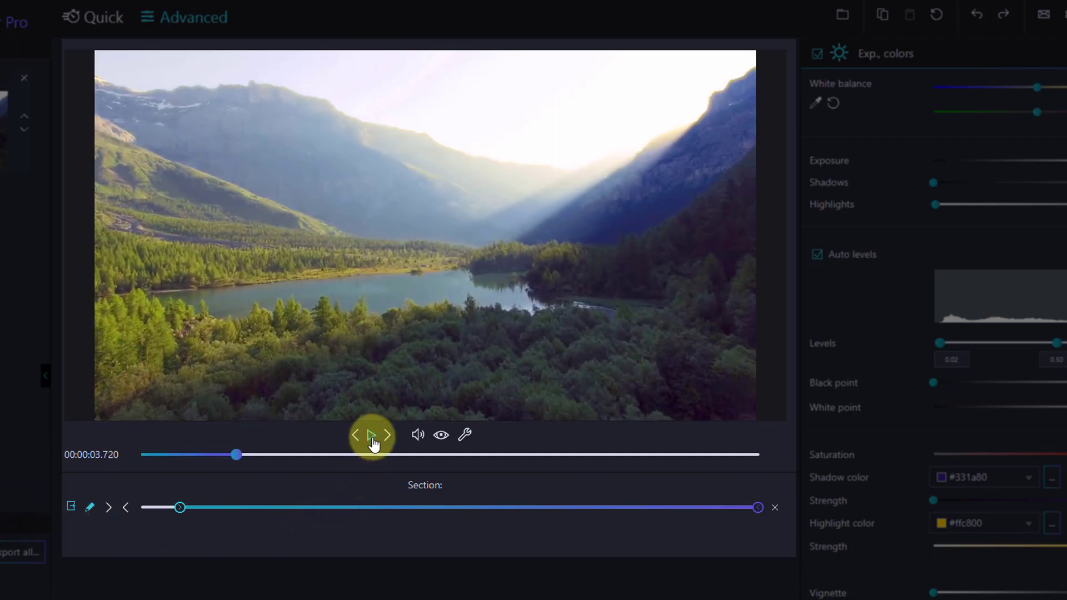
{"action": "mouse_move", "coordinate": [126, 514]}
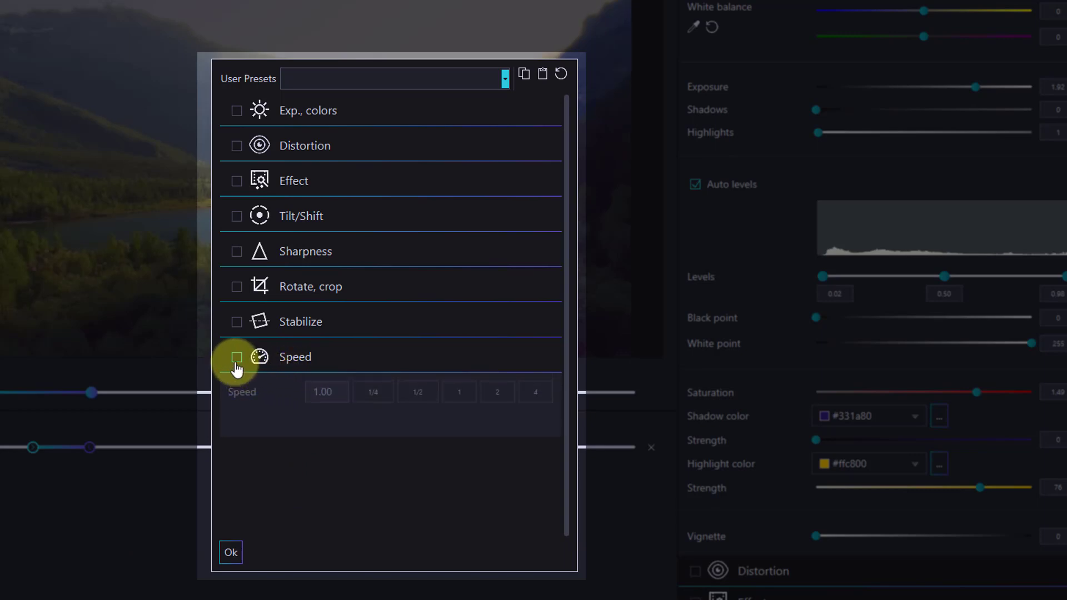
- Set the first section, ending near 3.7 s, to 1/4 speed
{"action": "left_click", "coordinate": [236, 357]}
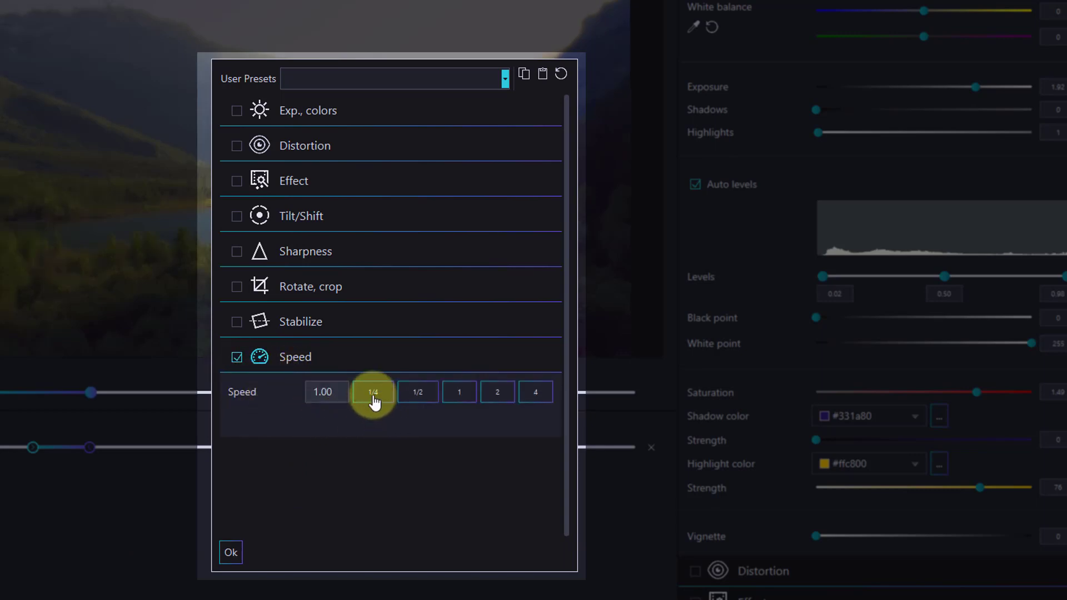
{"action": "left_click", "coordinate": [373, 392]}
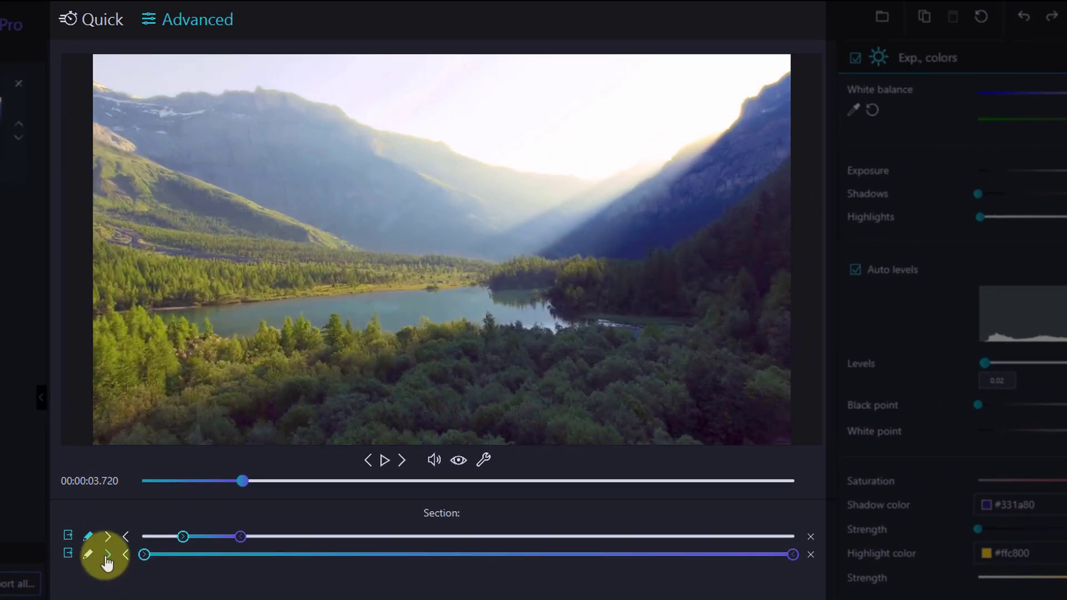
- Start the second section at the 3.7 s playhead and preview onward to about 6.3 s
{"action": "left_click", "coordinate": [107, 554]}
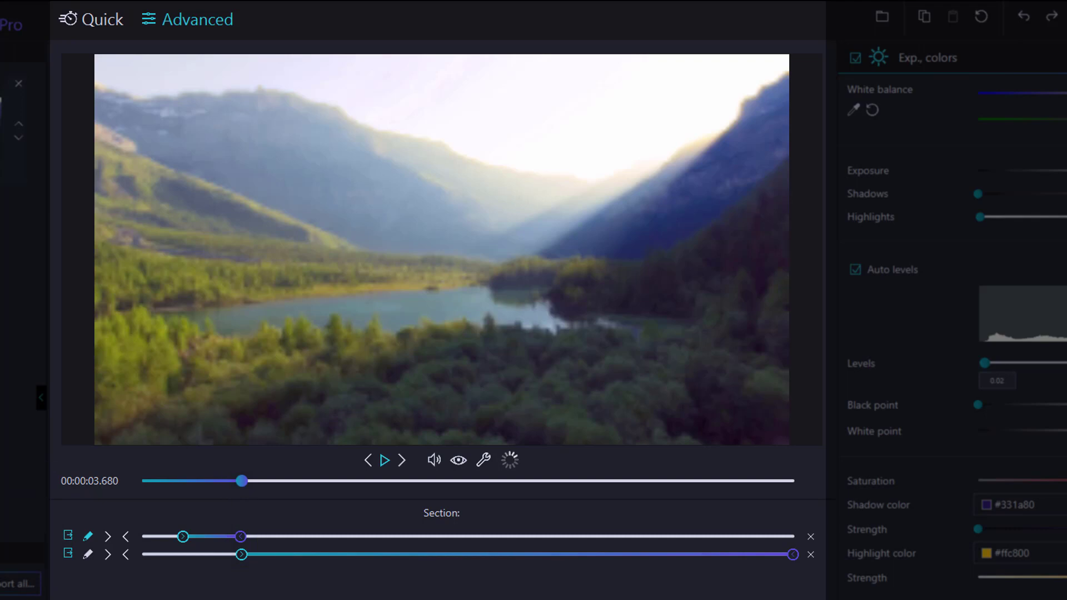
{"action": "left_click", "coordinate": [384, 460]}
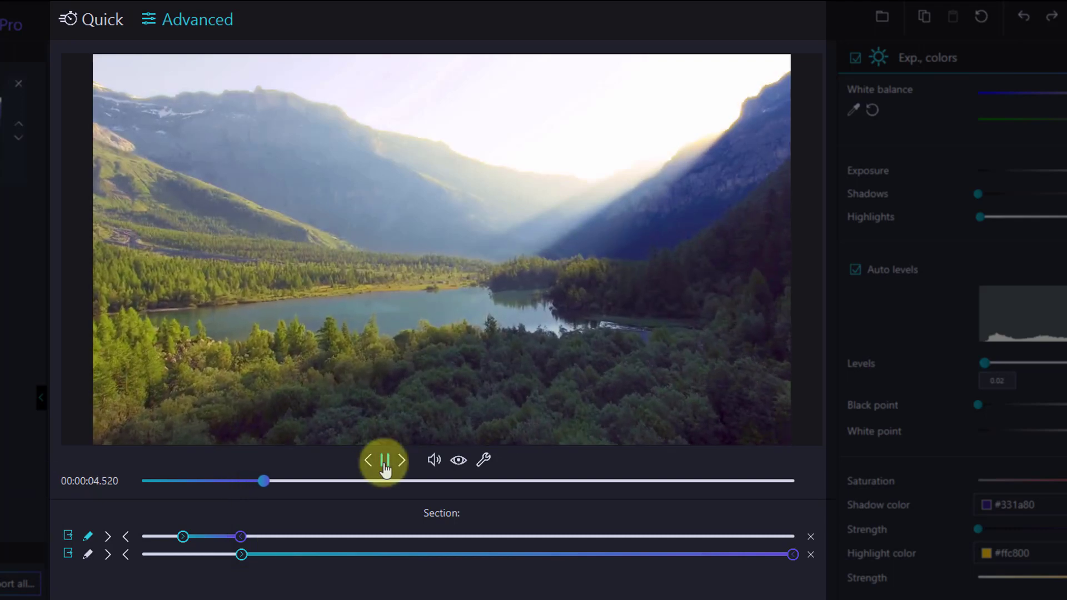
{"action": "left_click", "coordinate": [384, 460]}
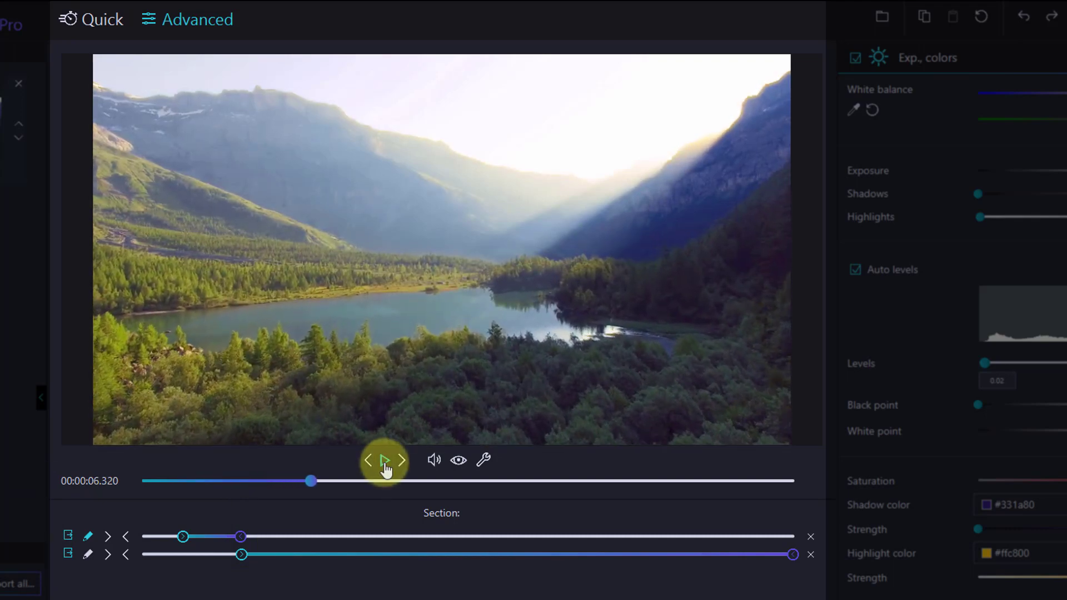
{"action": "mouse_move", "coordinate": [126, 555]}
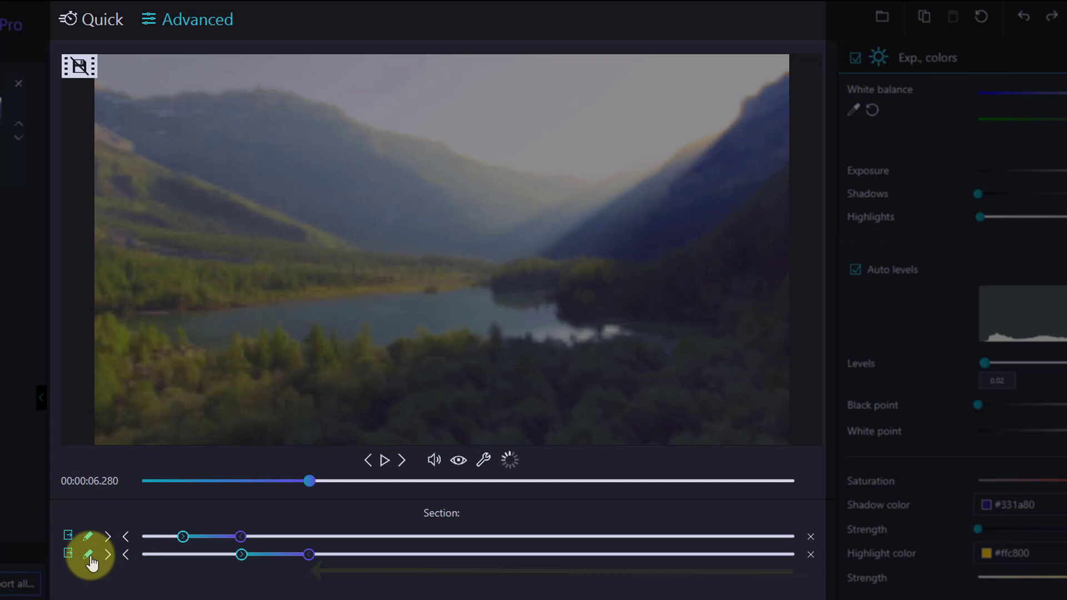
- Set the second section, ending near 6.3 s, to 4x speed
{"action": "left_click", "coordinate": [91, 562]}
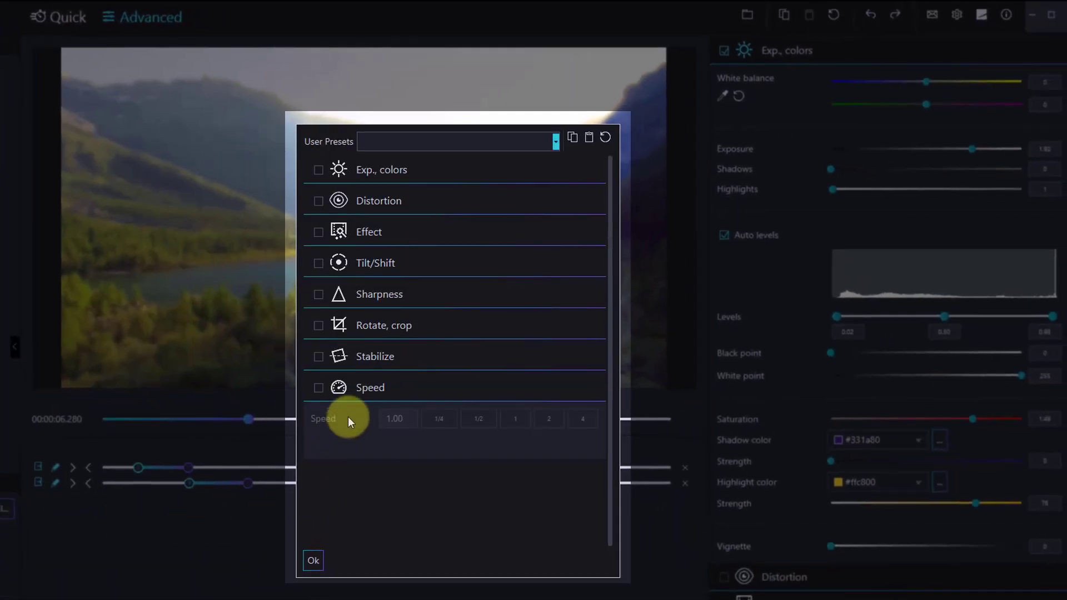
{"action": "left_click", "coordinate": [318, 387]}
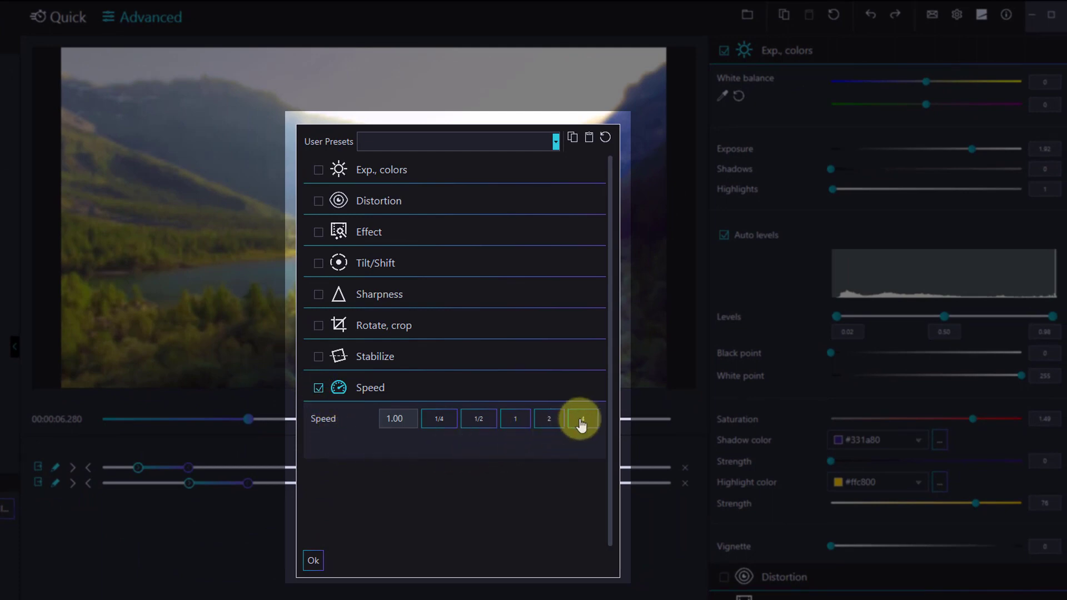
{"action": "left_click", "coordinate": [582, 419]}
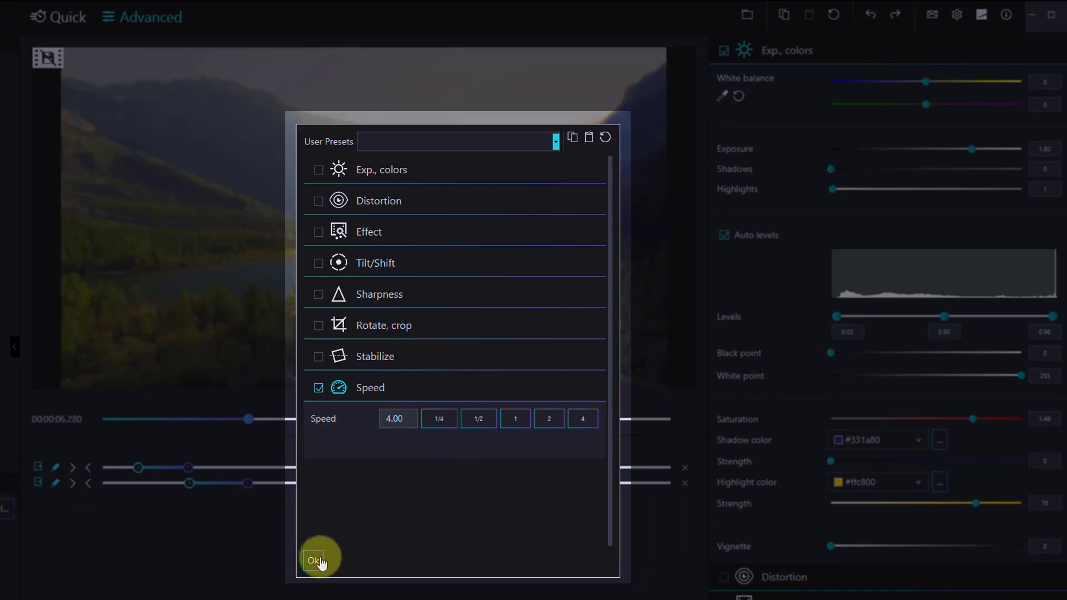
{"action": "left_click", "coordinate": [318, 560]}
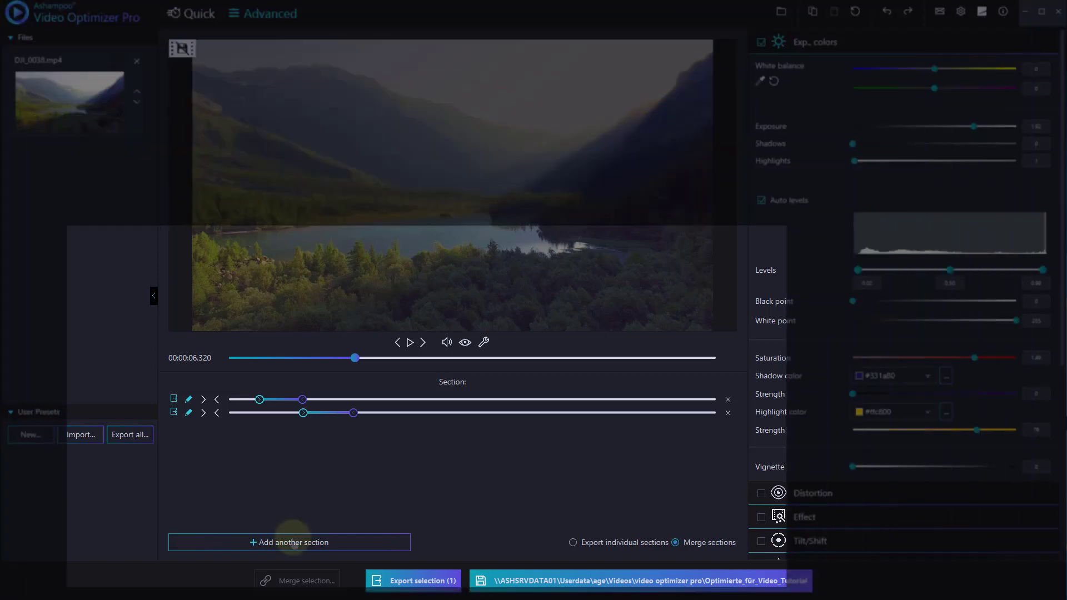
- Add a third section from about 6.3 s to 10.1 s and preview all sections
{"action": "left_click", "coordinate": [289, 542]}
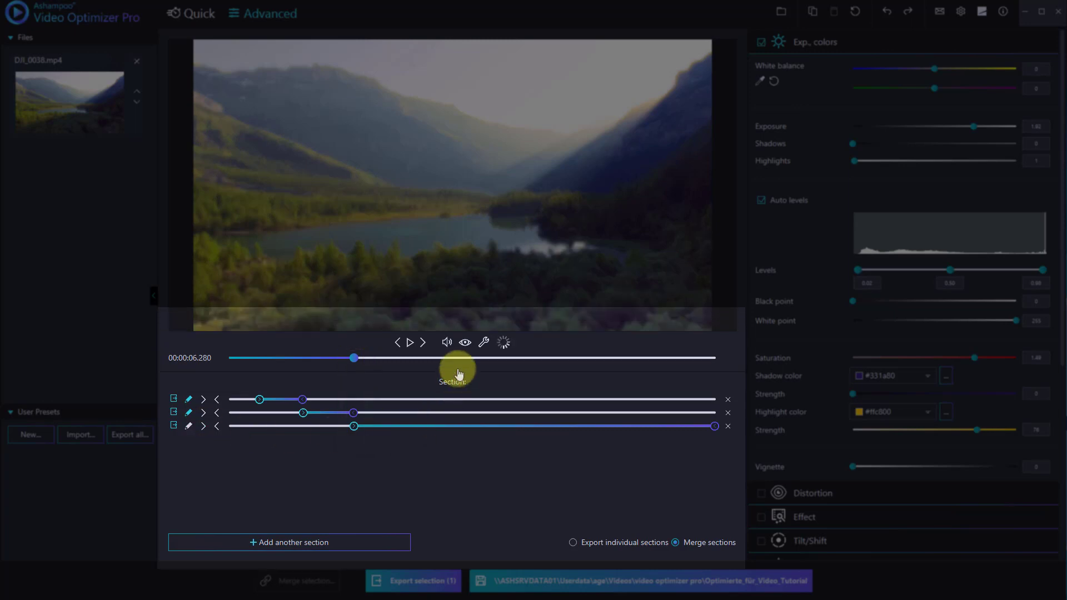
{"action": "left_click", "coordinate": [409, 343]}
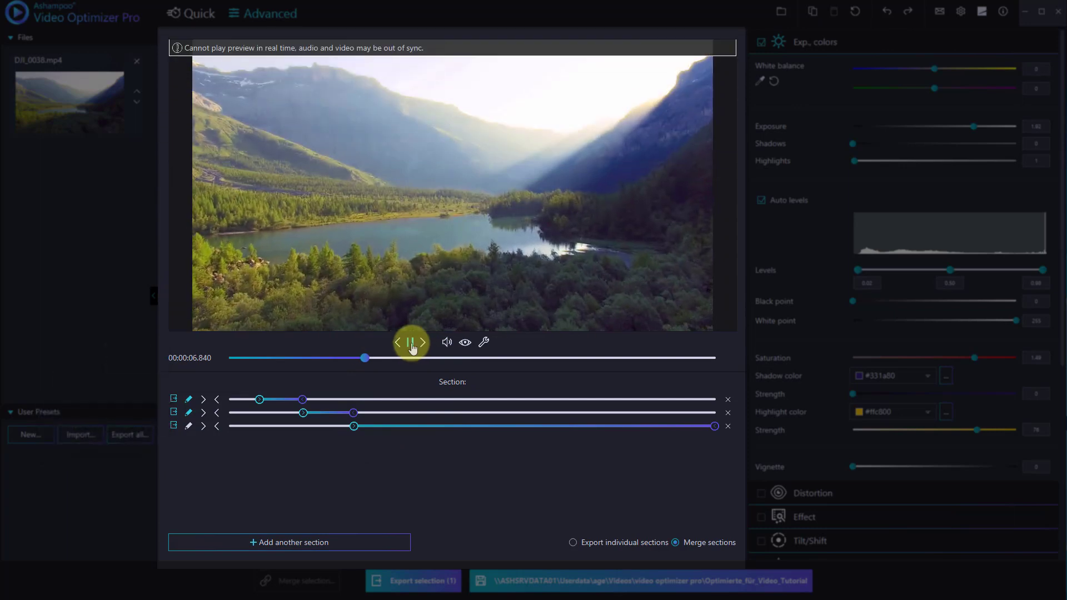
{"action": "left_click", "coordinate": [412, 342]}
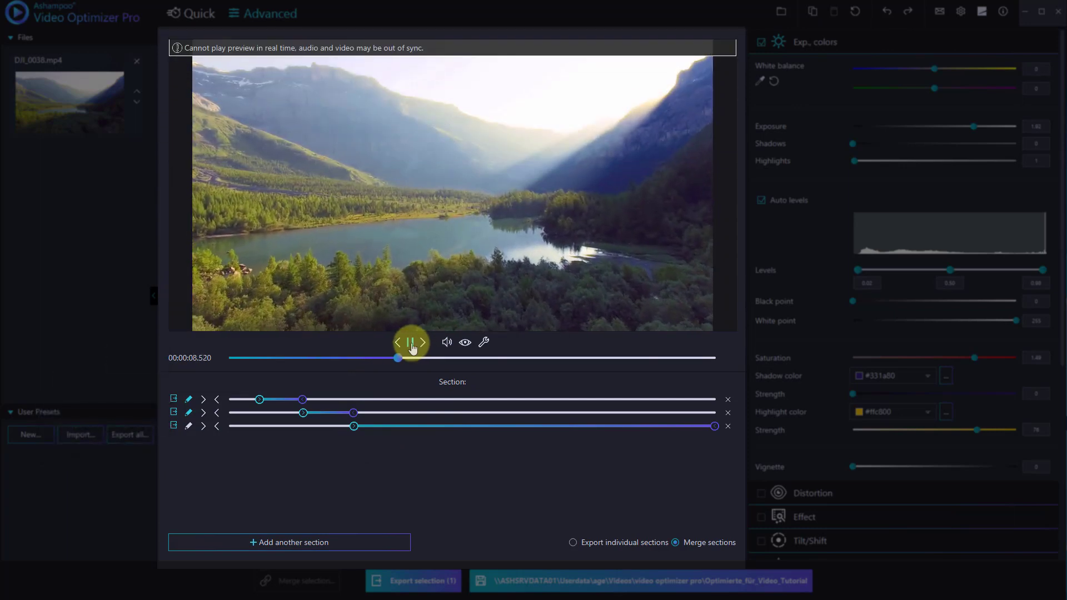
{"action": "left_click", "coordinate": [410, 343]}
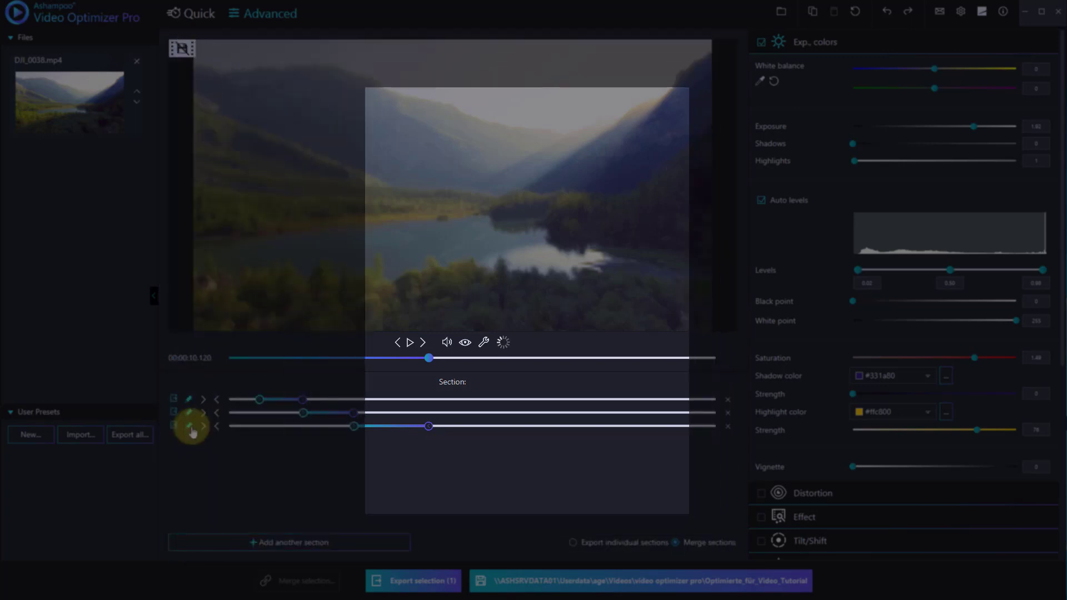
- Turn on the Blossom colour effect in the third section's settings and confirm
{"action": "left_click", "coordinate": [190, 425]}
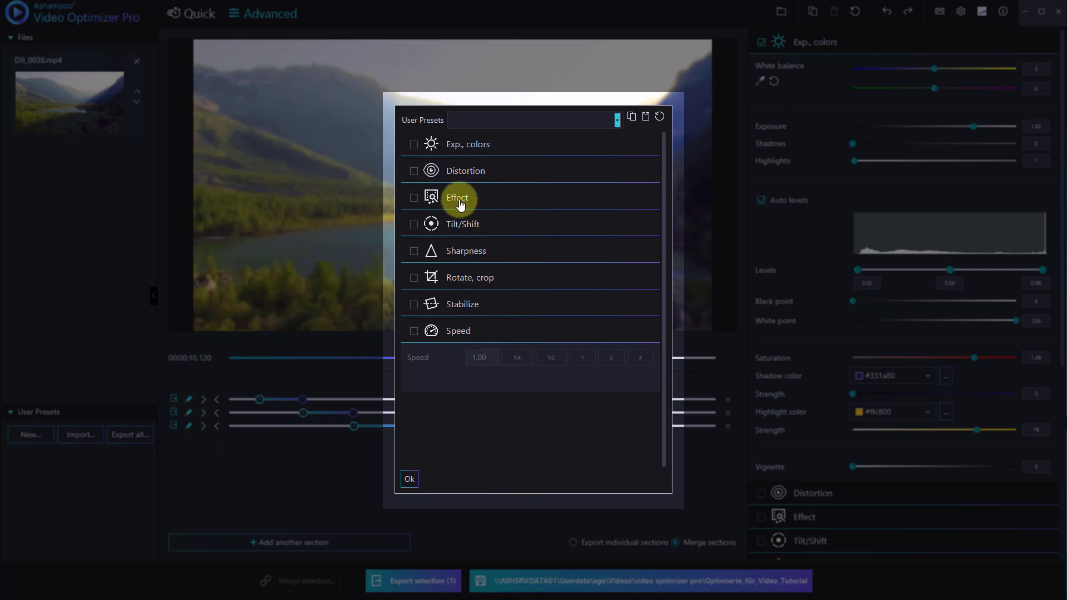
{"action": "left_click", "coordinate": [413, 198]}
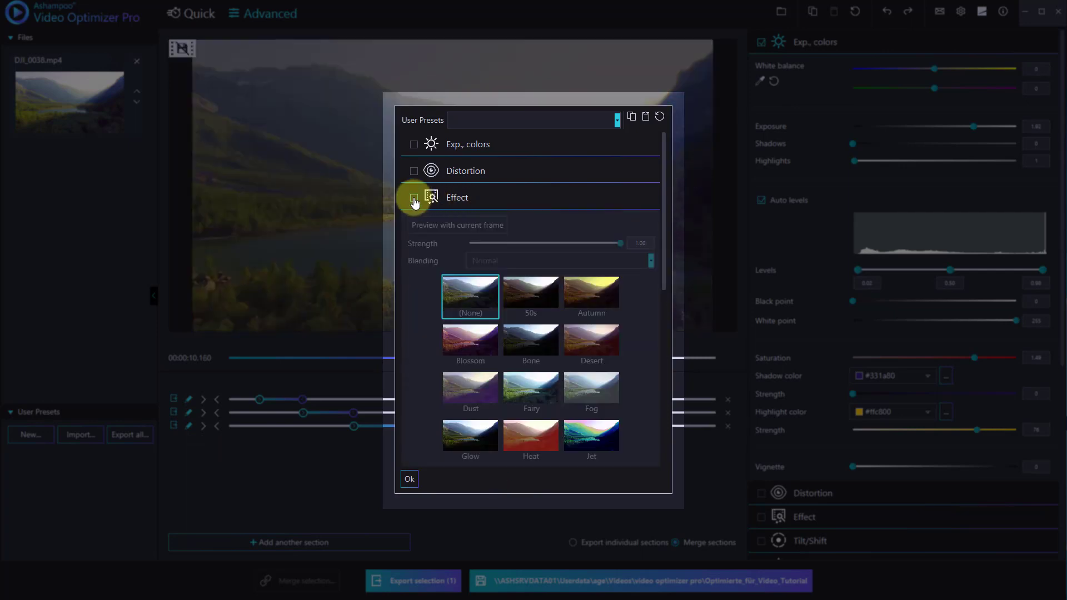
{"action": "left_click", "coordinate": [414, 197]}
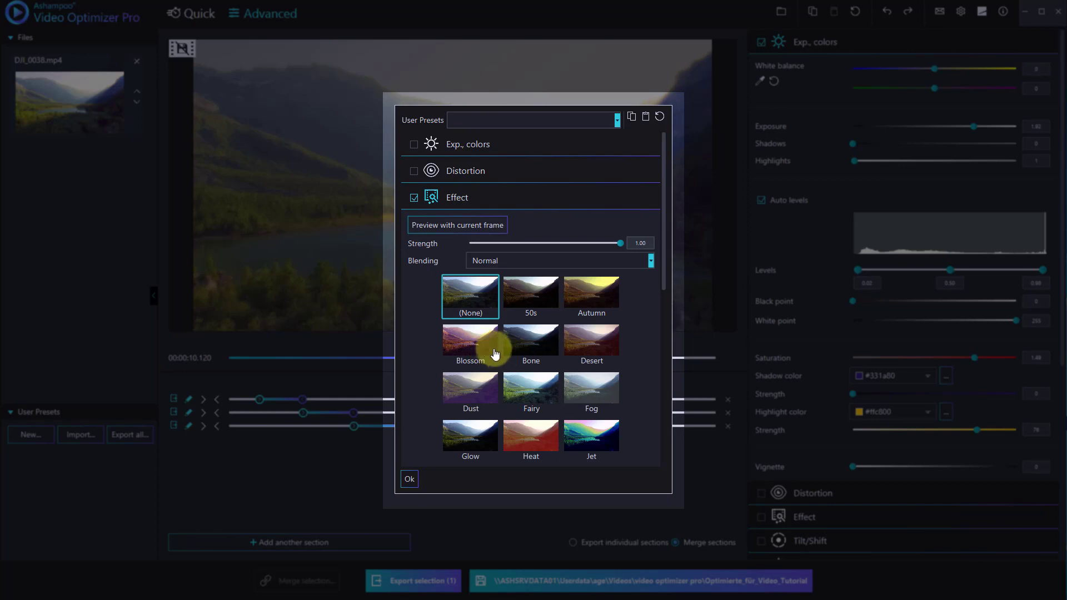
{"action": "left_click", "coordinate": [470, 338]}
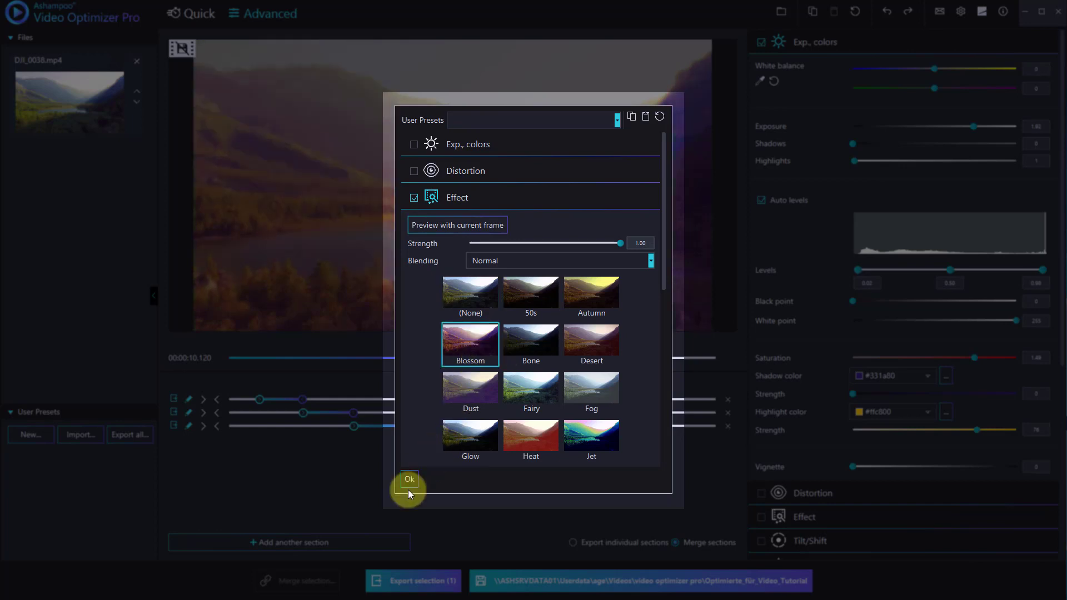
{"action": "left_click", "coordinate": [410, 480]}
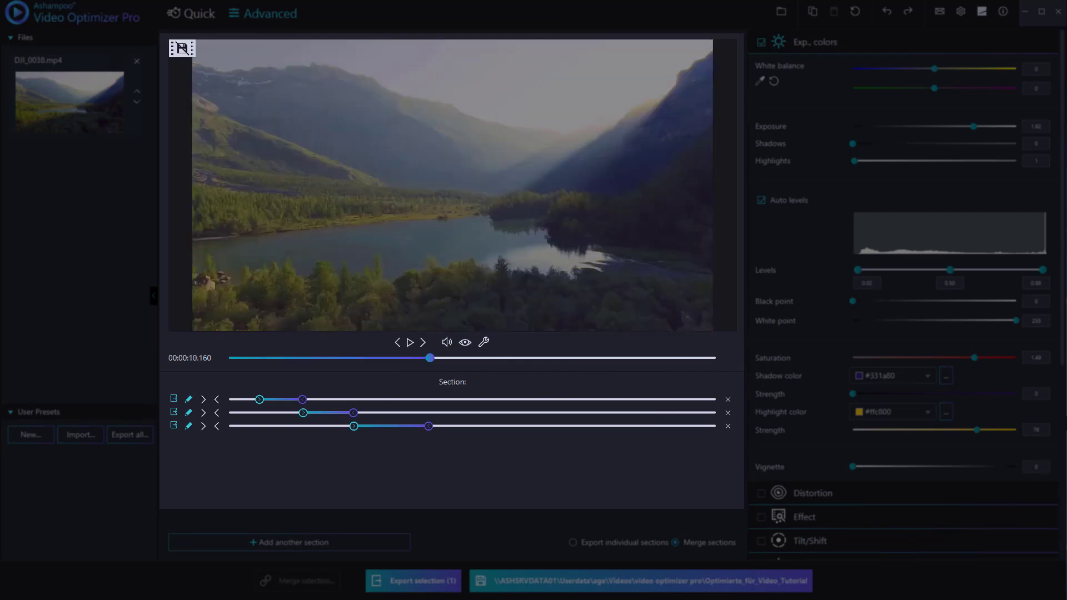
- Add a fourth section and preview playback to around 14 seconds
{"action": "left_click", "coordinate": [288, 543]}
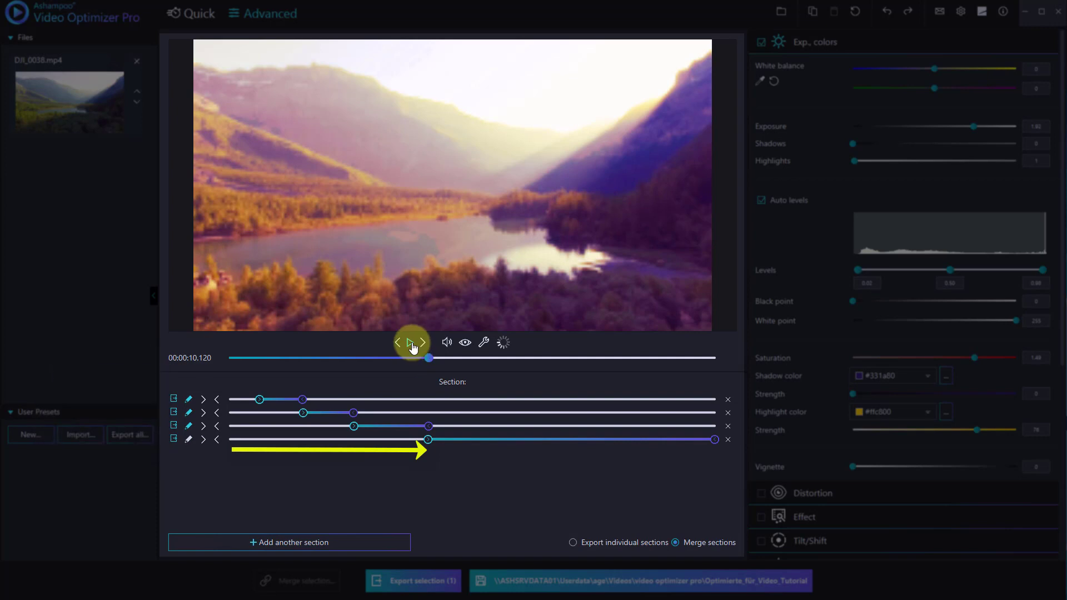
{"action": "left_click", "coordinate": [409, 343]}
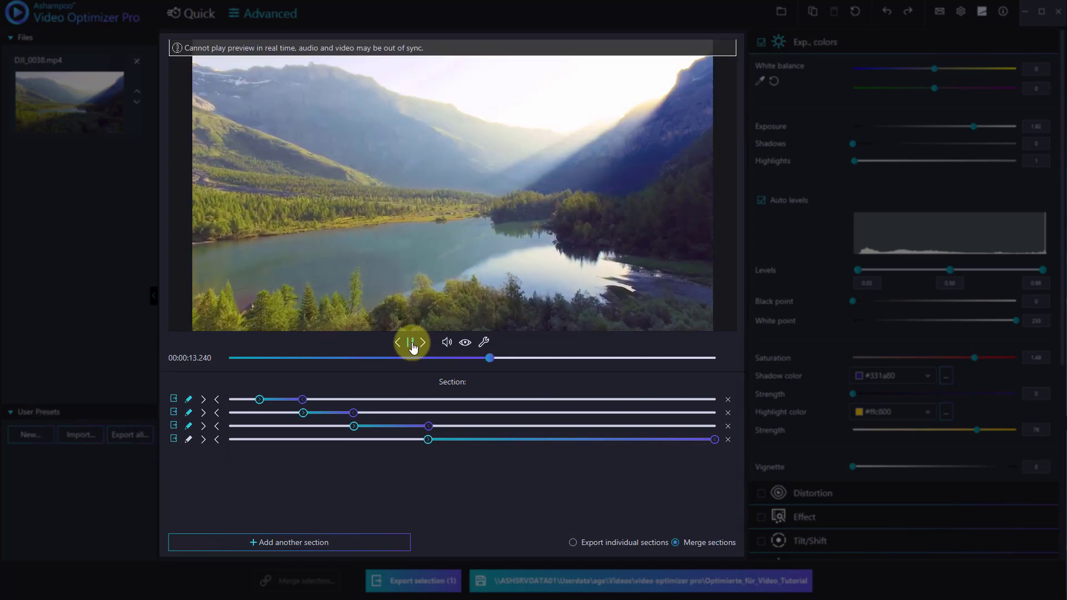
{"action": "left_click", "coordinate": [410, 342]}
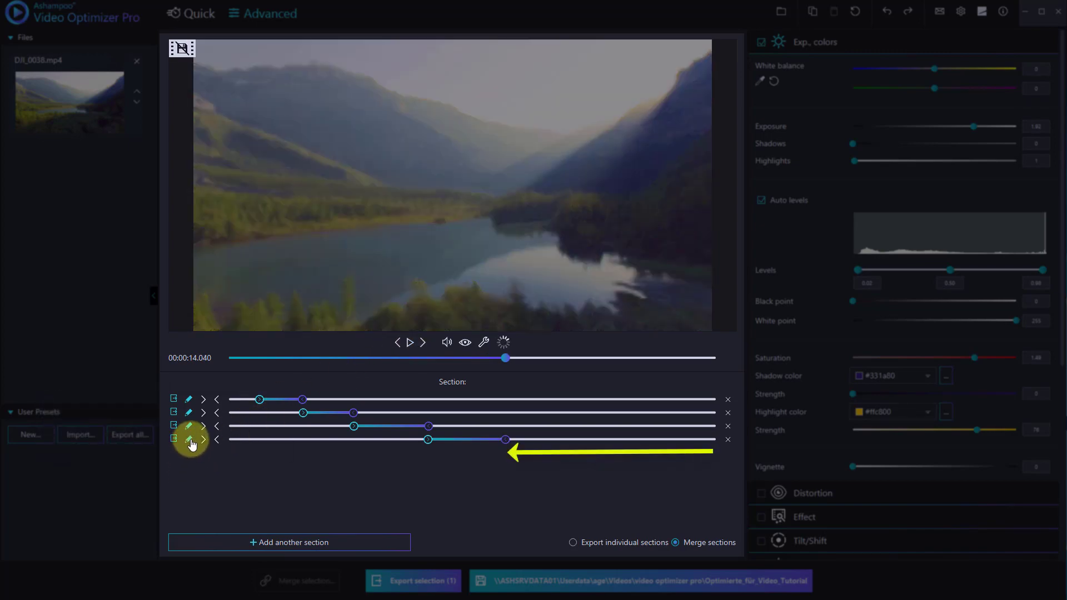
- Give the fourth section the Autumn colour effect
{"action": "left_click", "coordinate": [190, 439]}
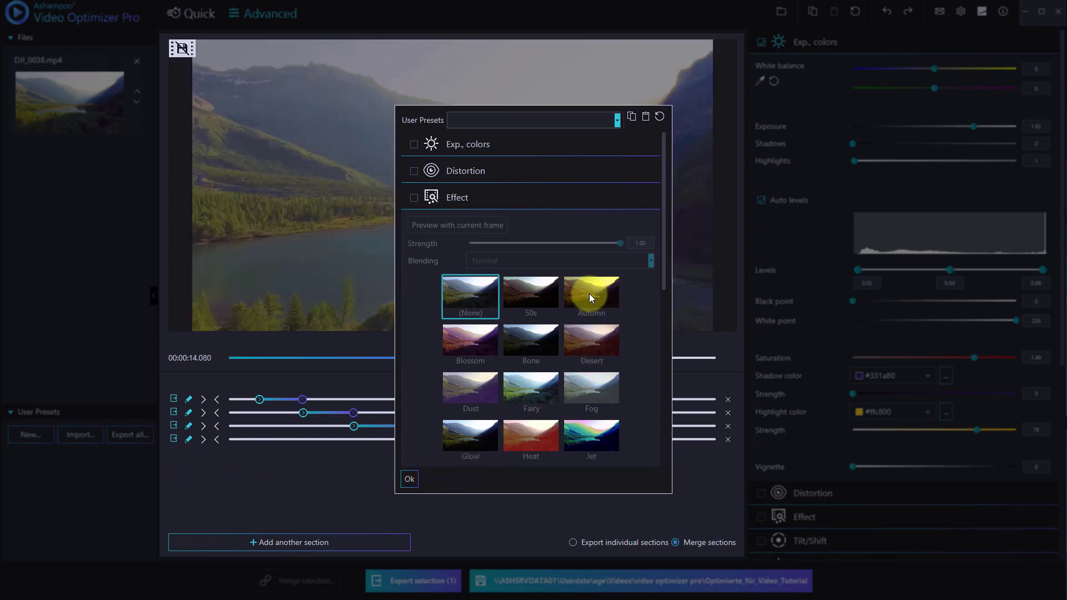
{"action": "left_click", "coordinate": [413, 197]}
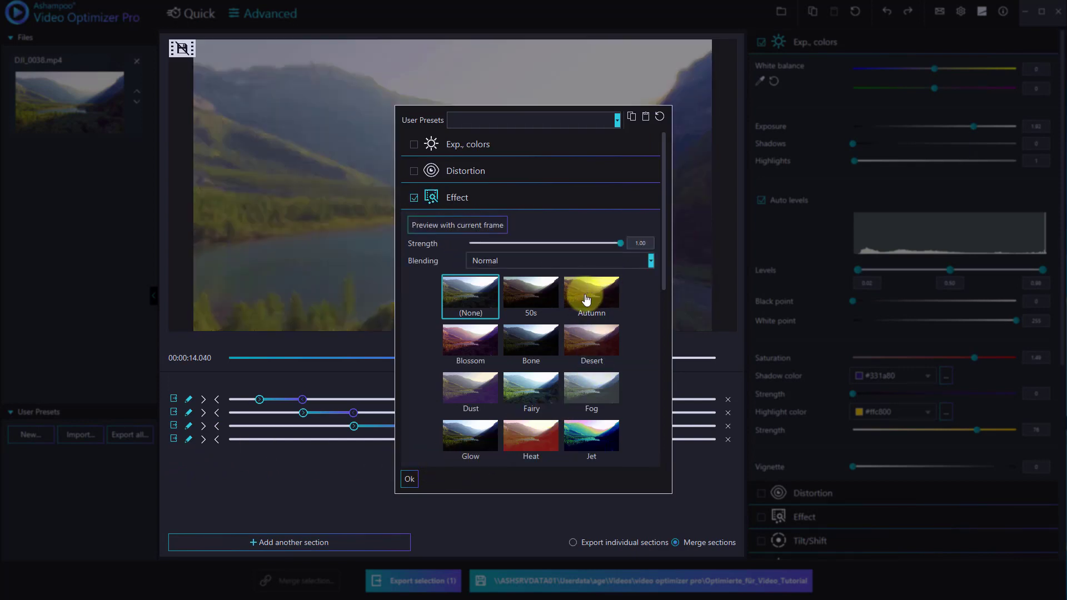
{"action": "left_click", "coordinate": [409, 479]}
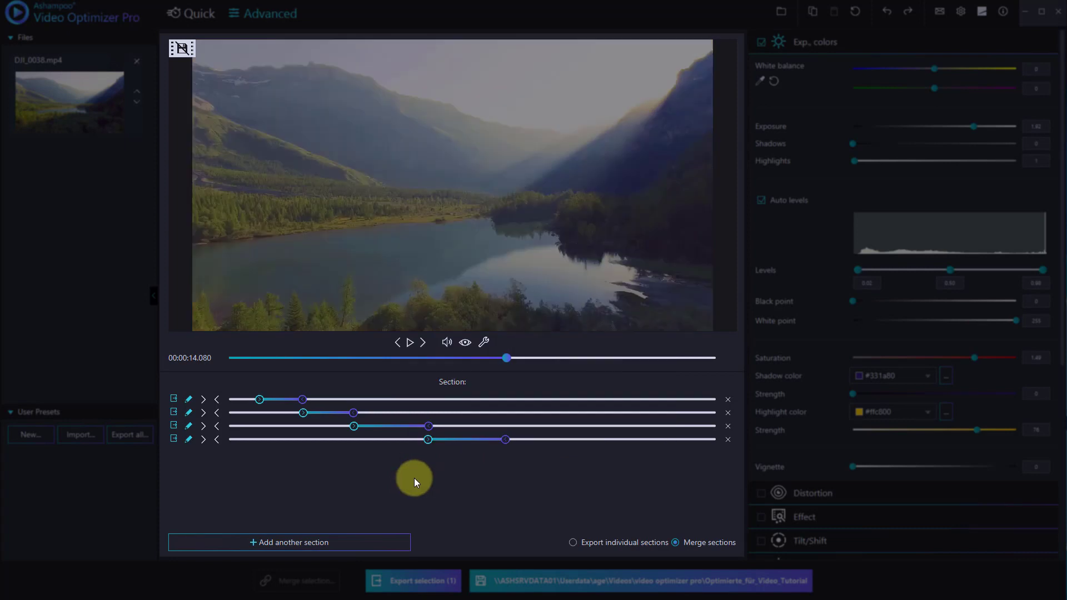
{"action": "mouse_move", "coordinate": [289, 542]}
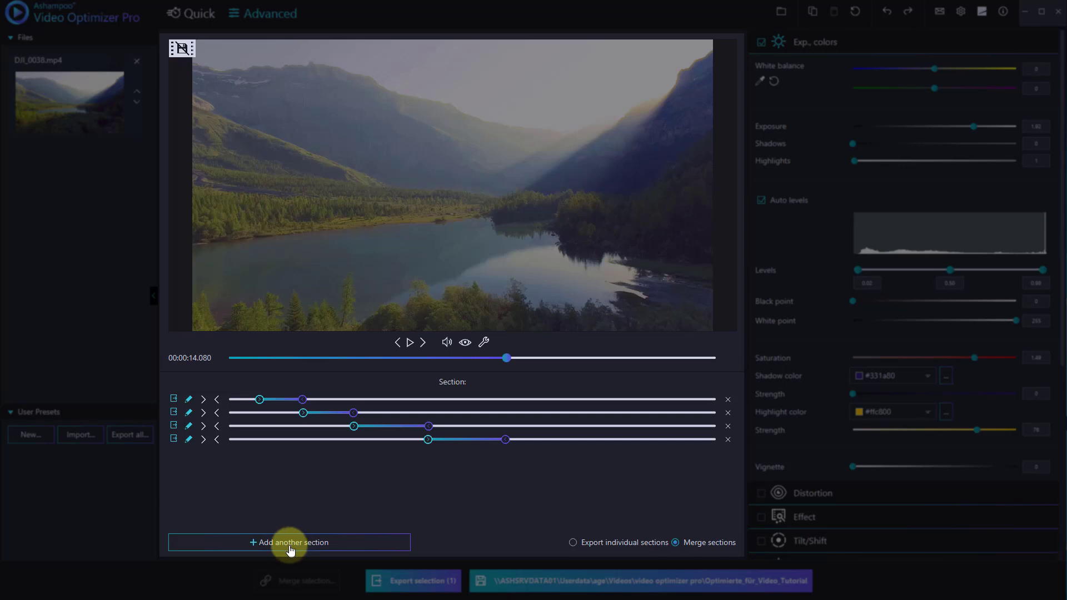
- Add a fifth section from about 14 s and end it at roughly 22.2 s
{"action": "left_click", "coordinate": [288, 543]}
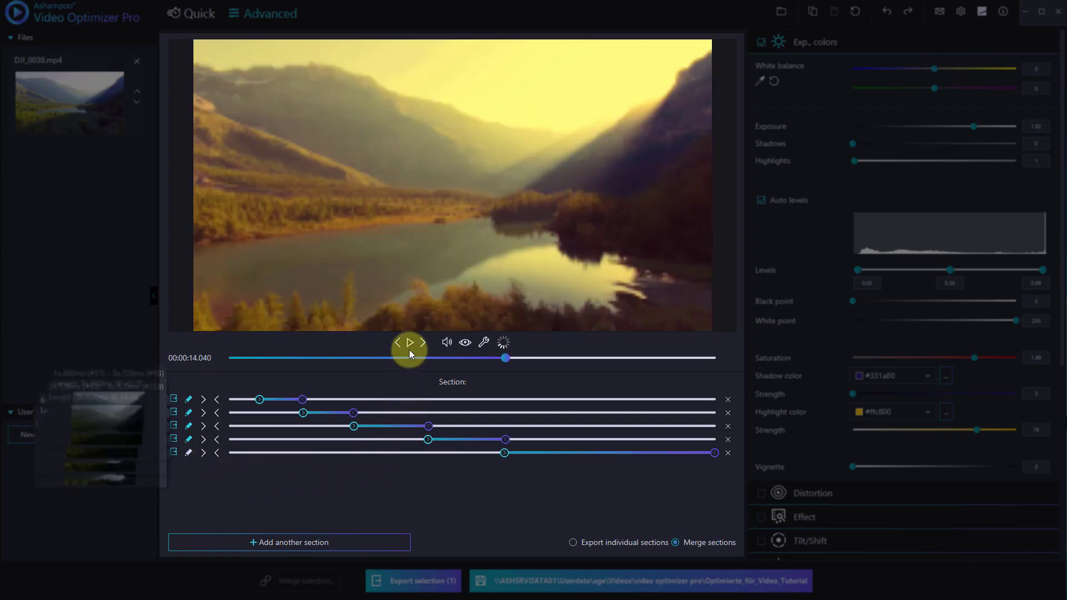
{"action": "left_click", "coordinate": [410, 343]}
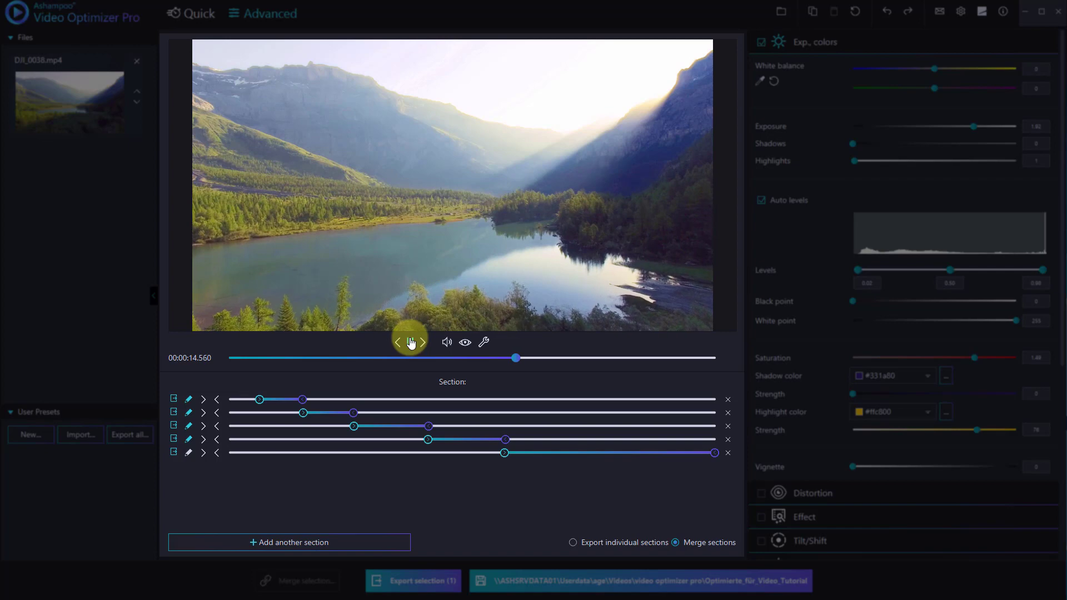
{"action": "left_click", "coordinate": [409, 342]}
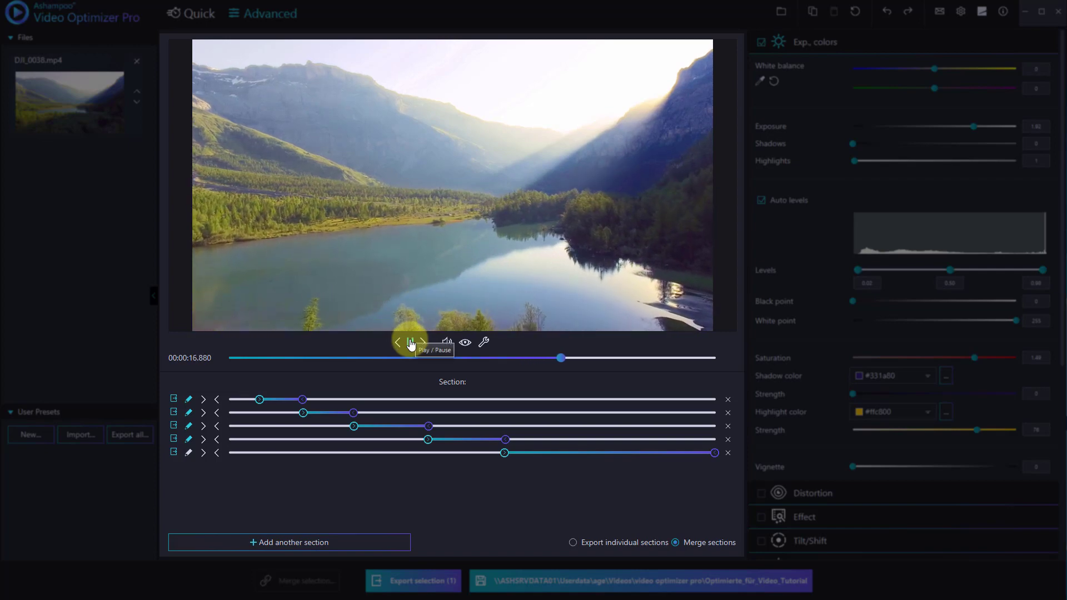
{"action": "left_click", "coordinate": [410, 343]}
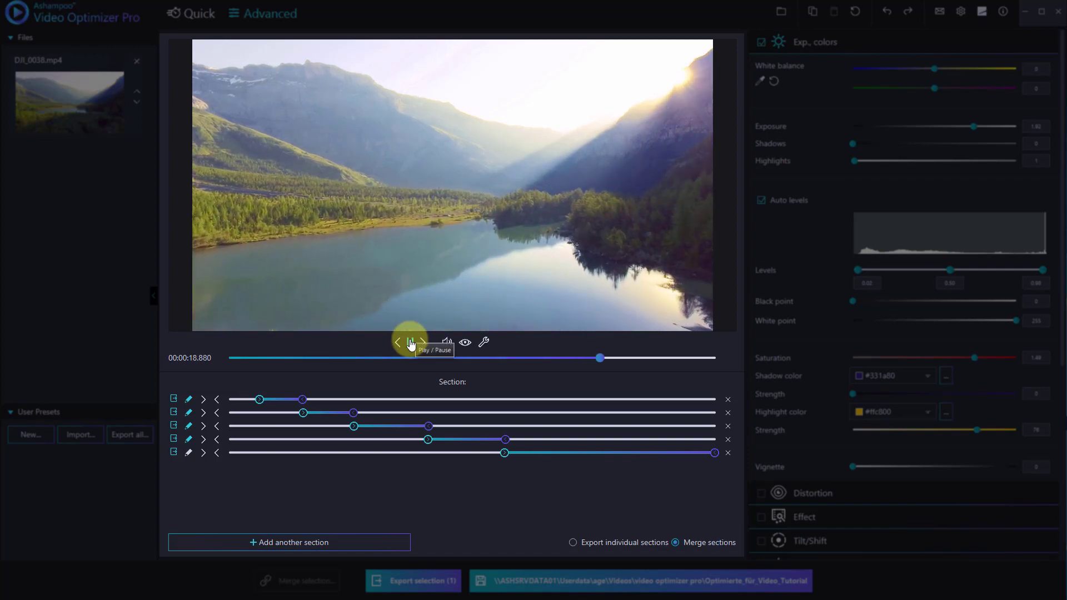
{"action": "left_click", "coordinate": [410, 343]}
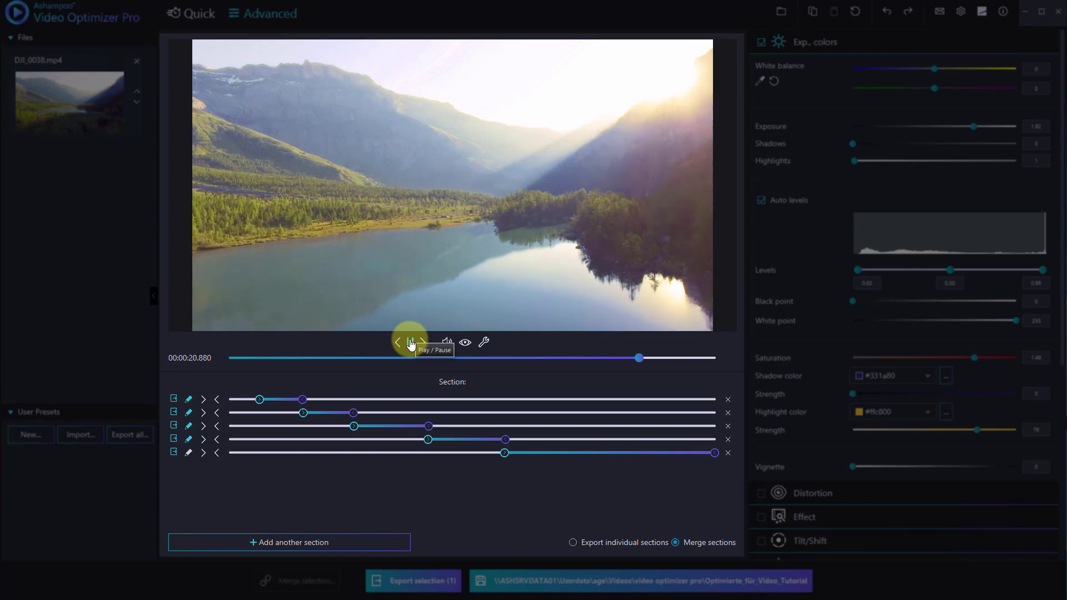
{"action": "left_click", "coordinate": [410, 342]}
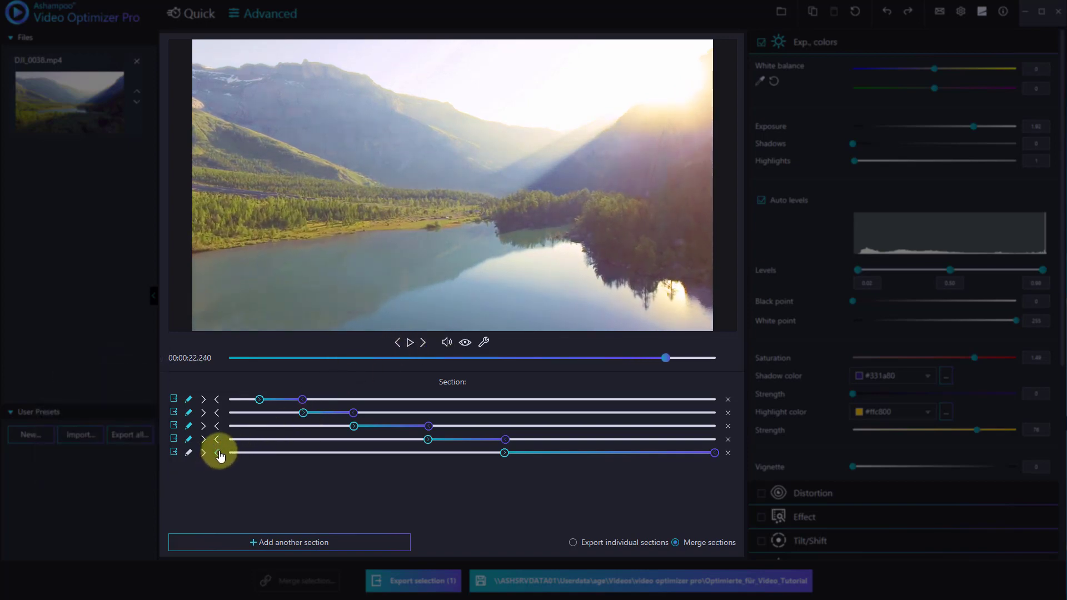
{"action": "left_click", "coordinate": [215, 453]}
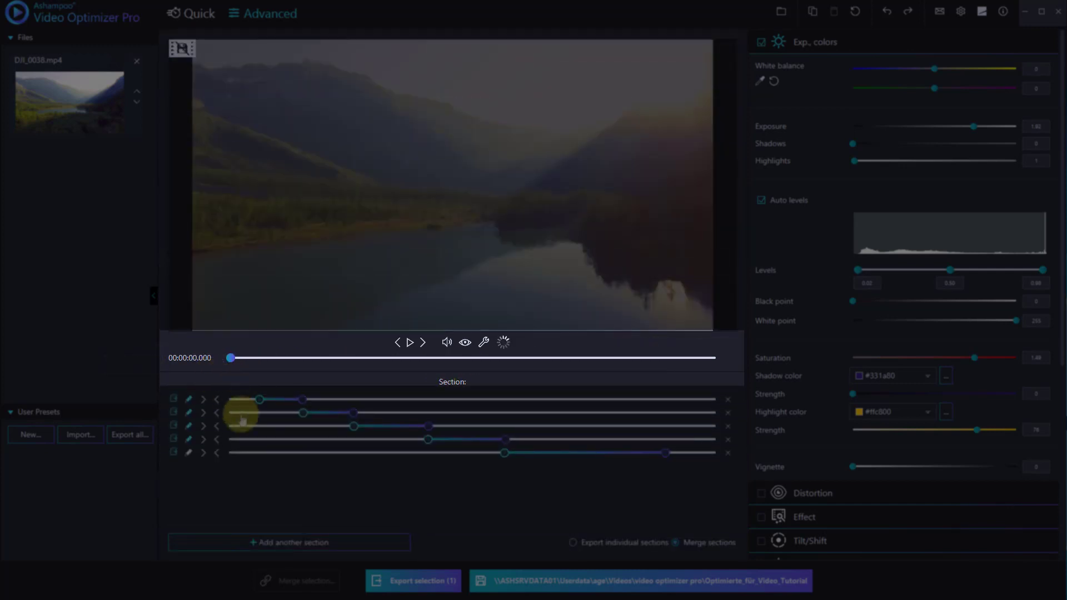
{"action": "left_click", "coordinate": [410, 343]}
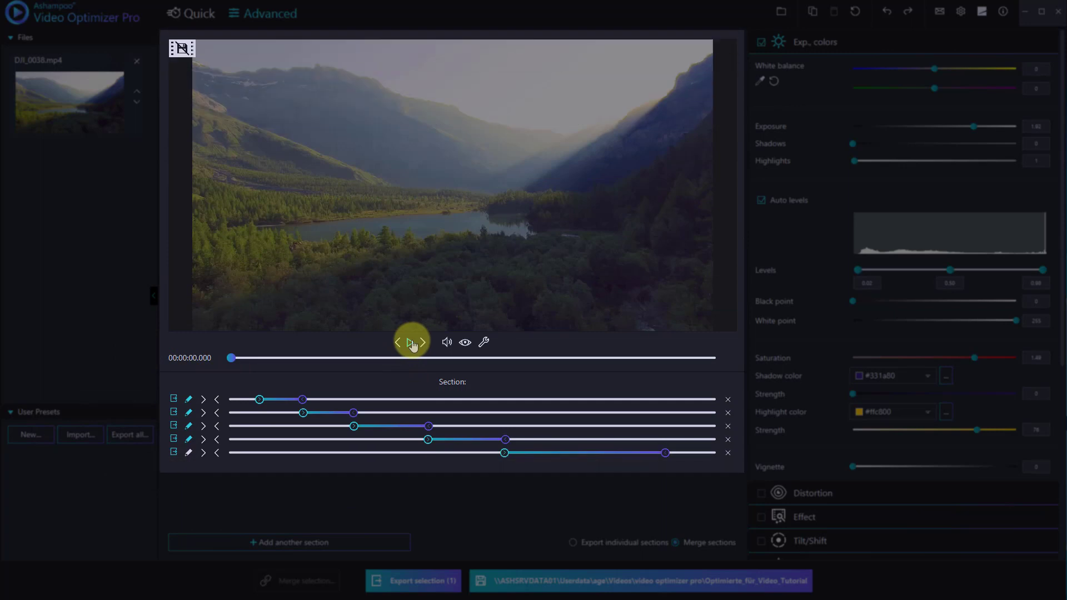
{"action": "mouse_move", "coordinate": [411, 342]}
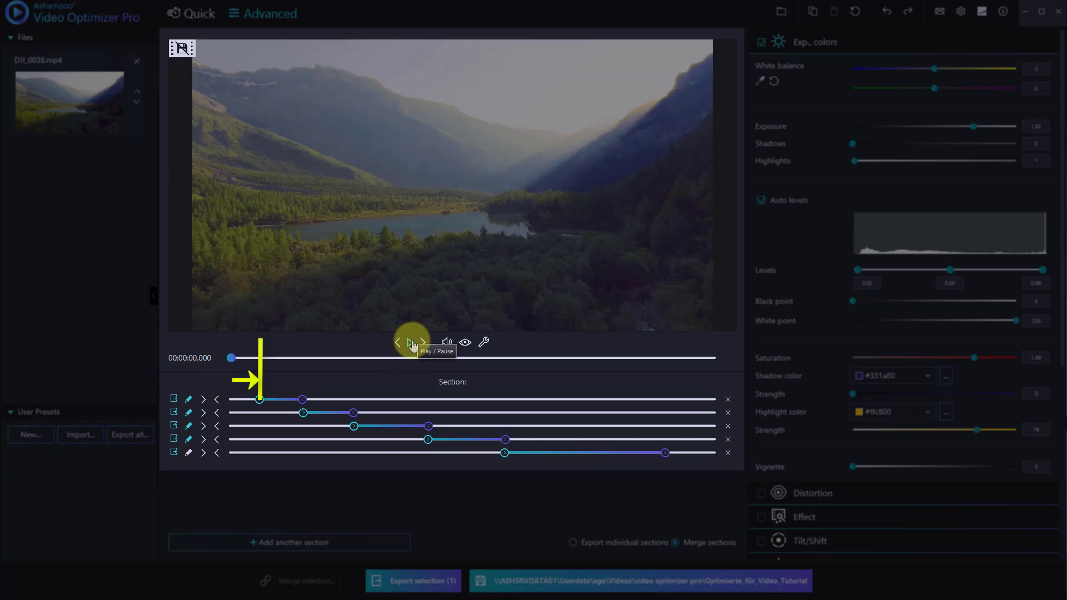
{"action": "left_click", "coordinate": [409, 343]}
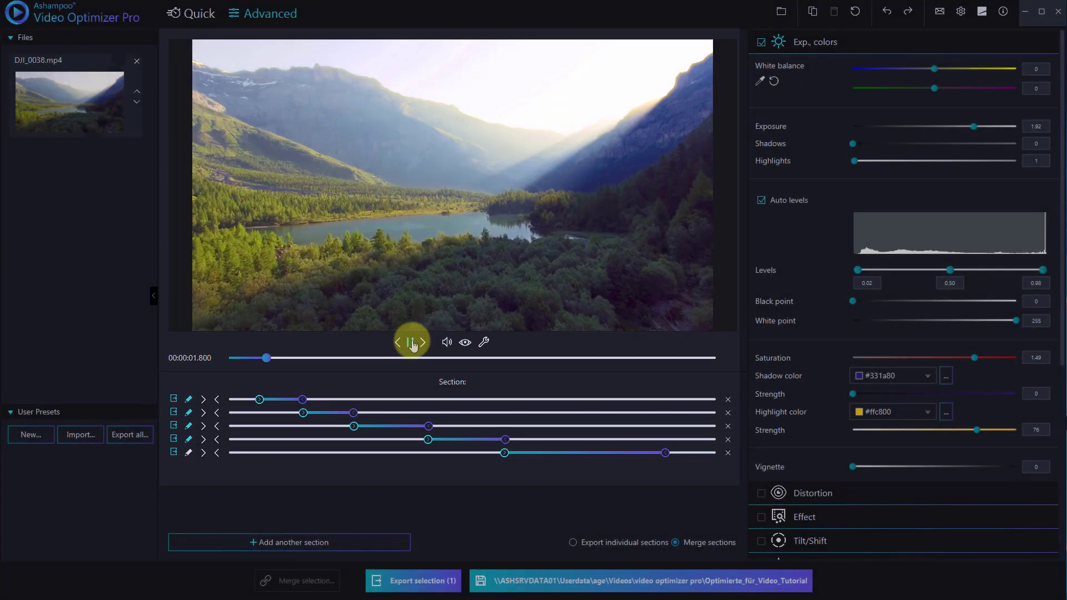
{"action": "left_click", "coordinate": [411, 342]}
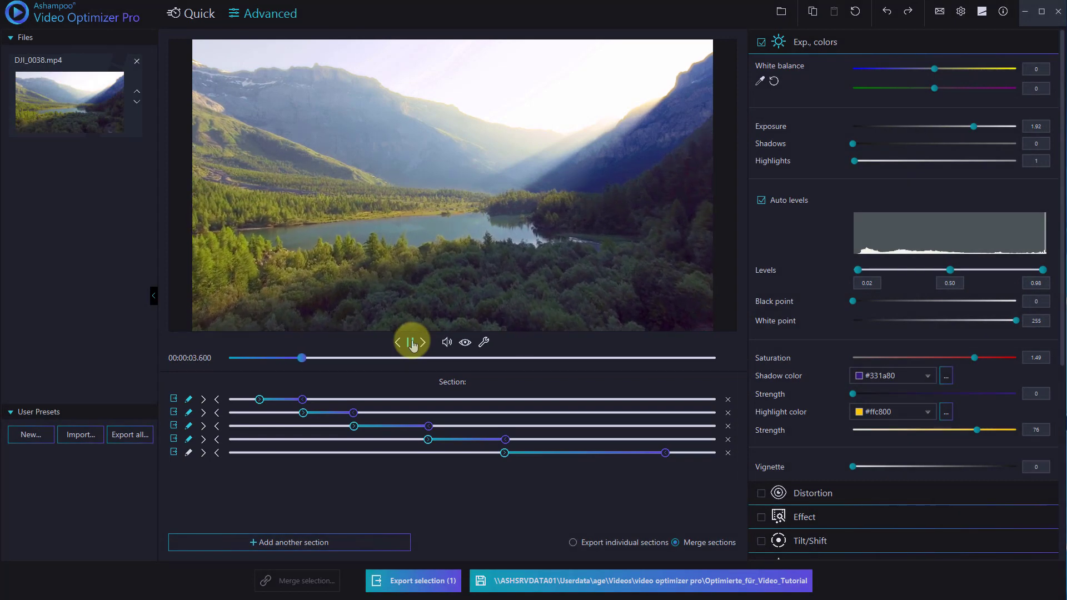
{"action": "left_click", "coordinate": [412, 341]}
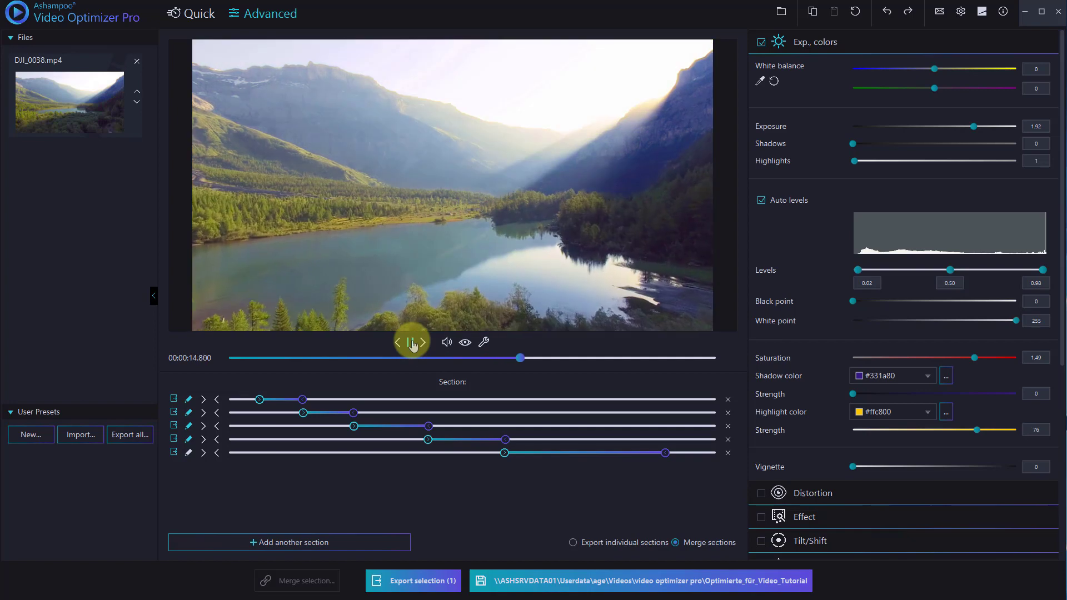
{"action": "left_click", "coordinate": [412, 342]}
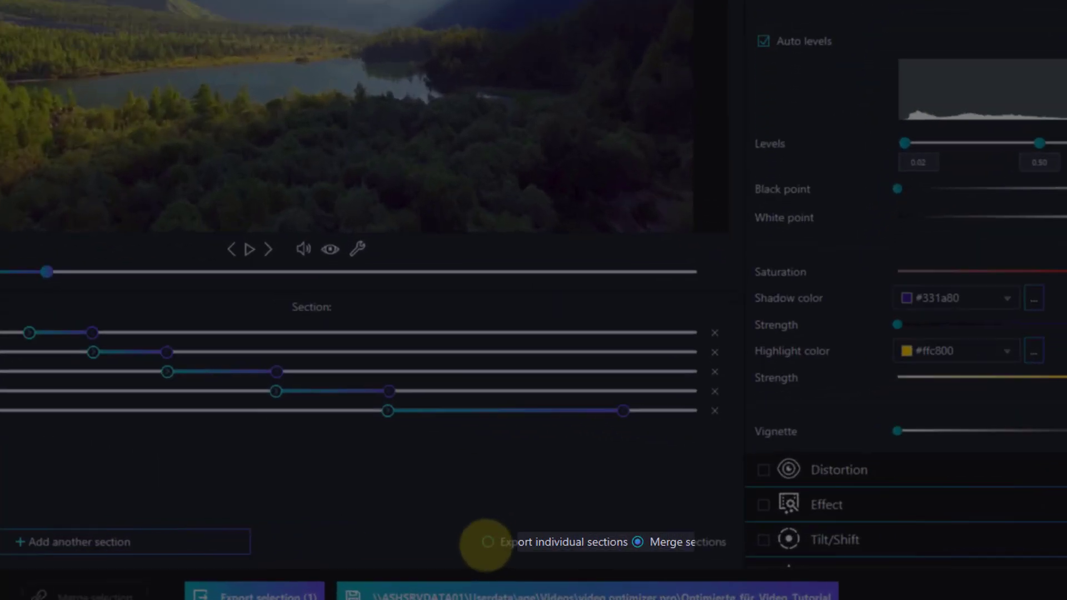
- Choose Merge sections instead of individual files and begin exporting the selection
{"action": "left_click", "coordinate": [488, 542]}
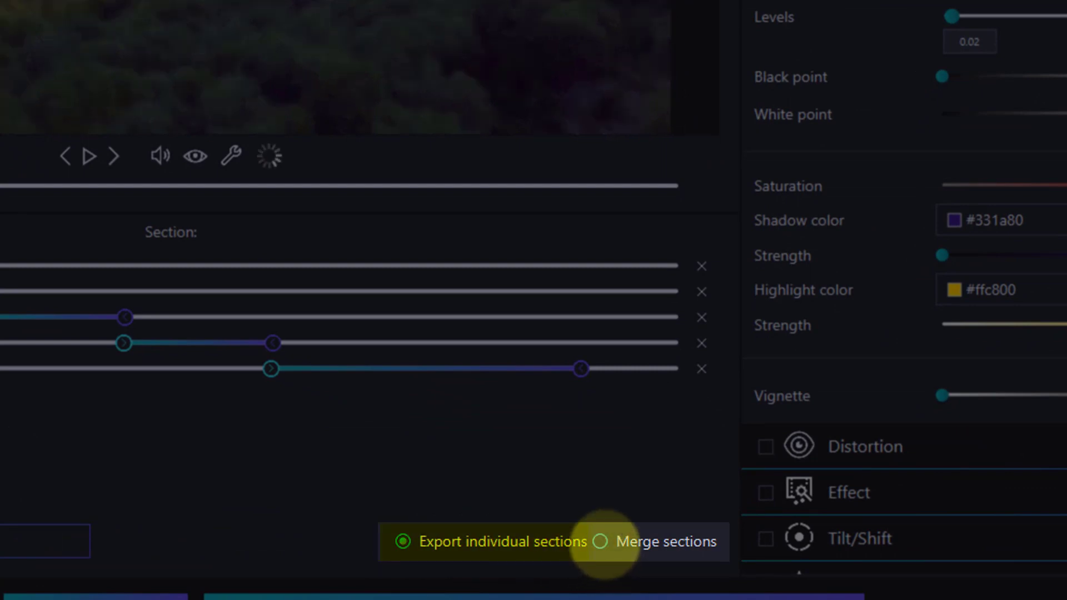
{"action": "left_click", "coordinate": [600, 540]}
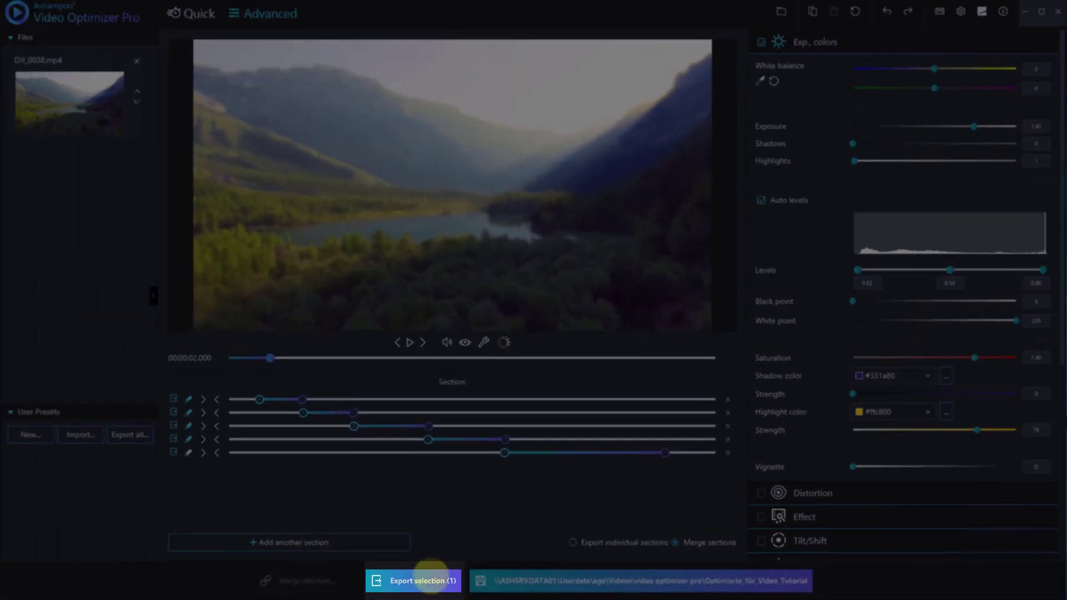
{"action": "left_click", "coordinate": [412, 580]}
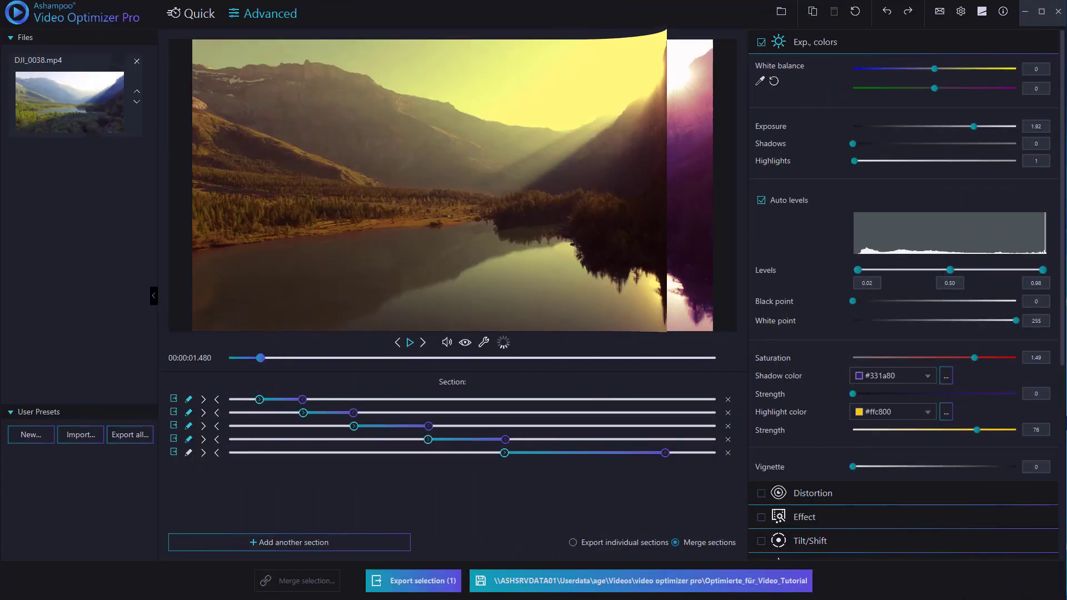
{"action": "left_click", "coordinate": [153, 295]}
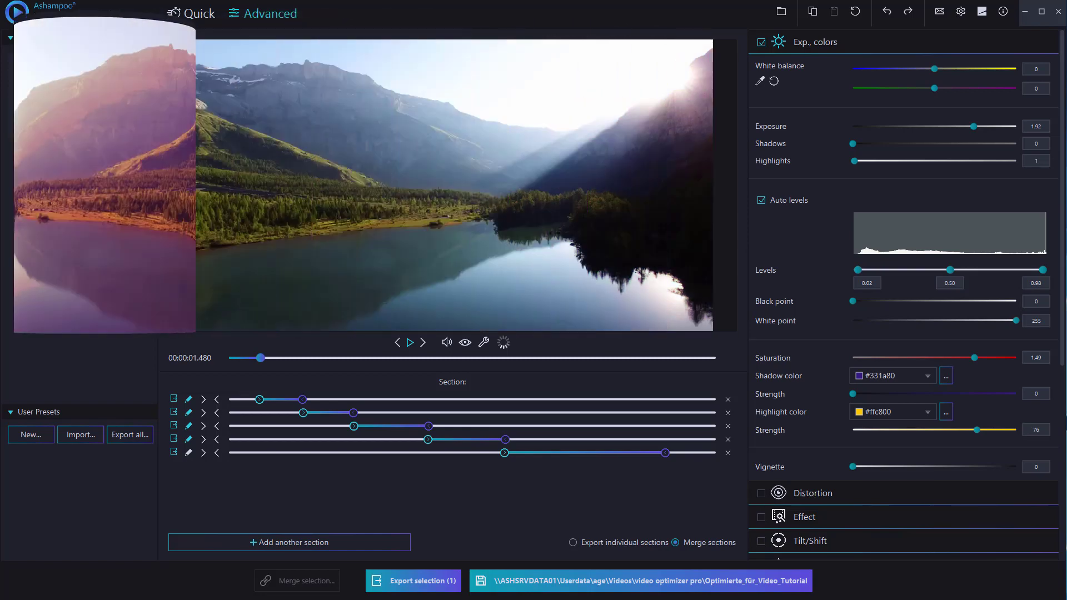